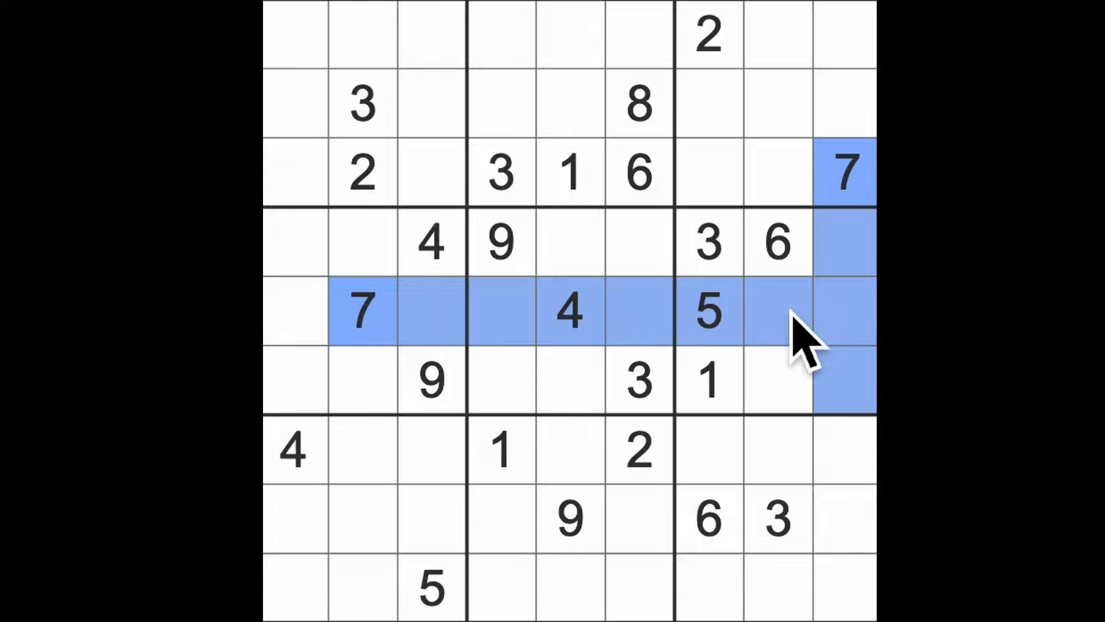
mouse_move(810, 401)
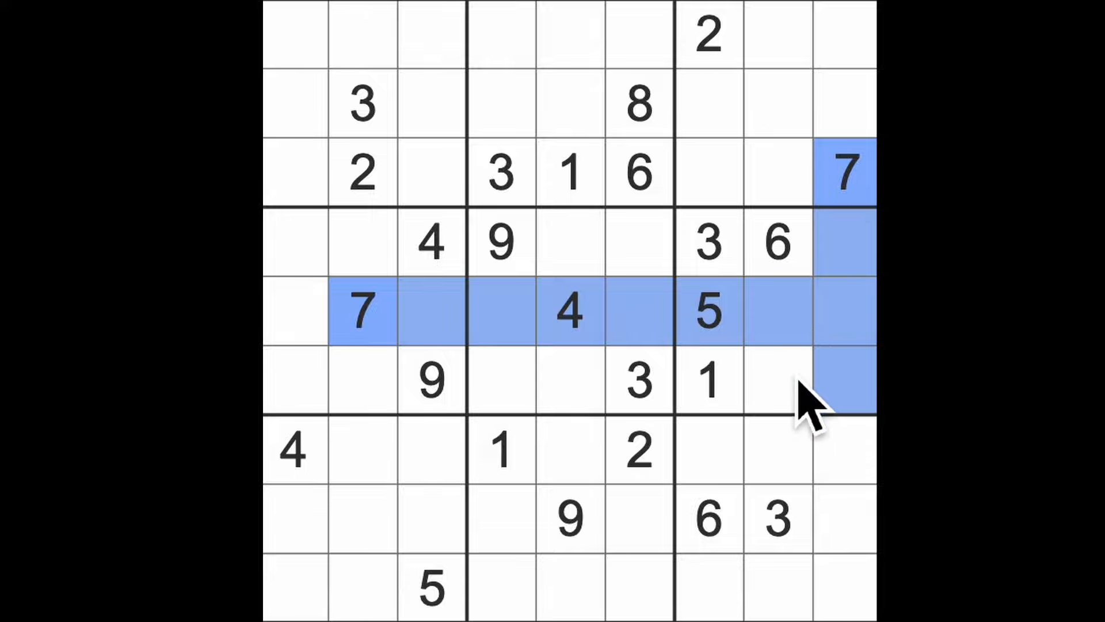
Step: Enter a 7 in the sixth row's eighth cell, completing the row with 7 and 4
click(774, 378)
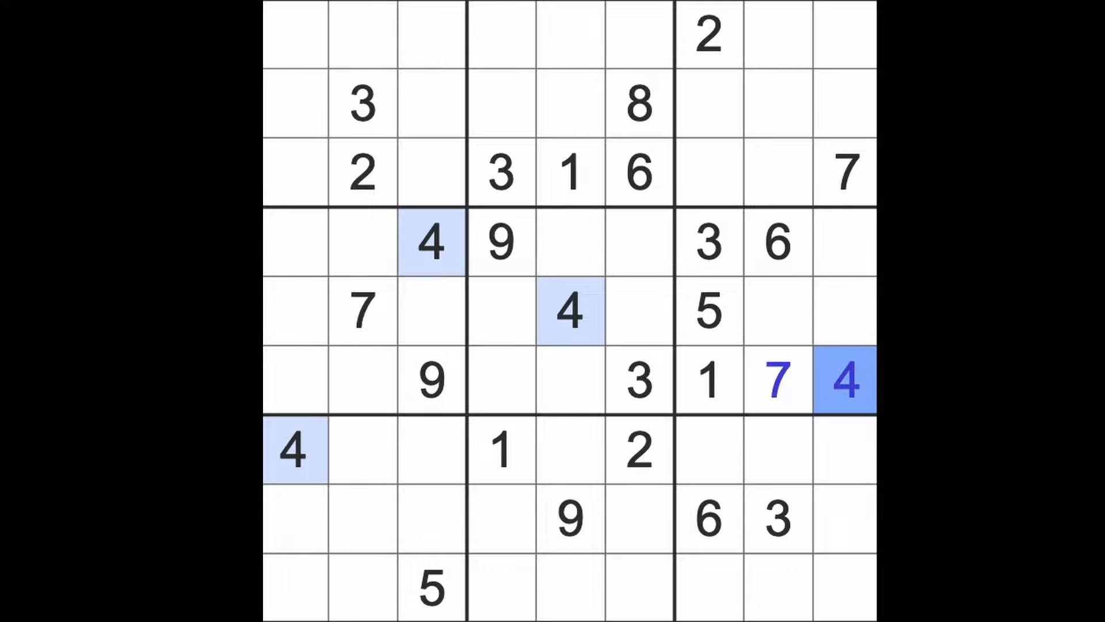
mouse_move(768, 352)
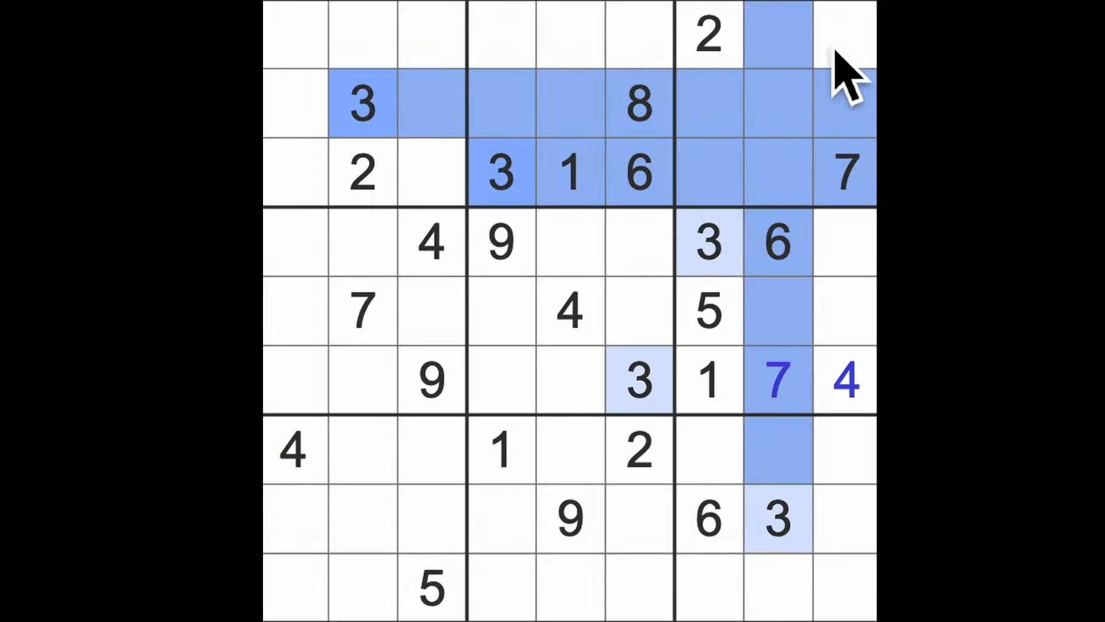
Step: Enter a 3 in the top-right corner cell and a 9 in row 1, column 6
click(842, 35)
text(3)
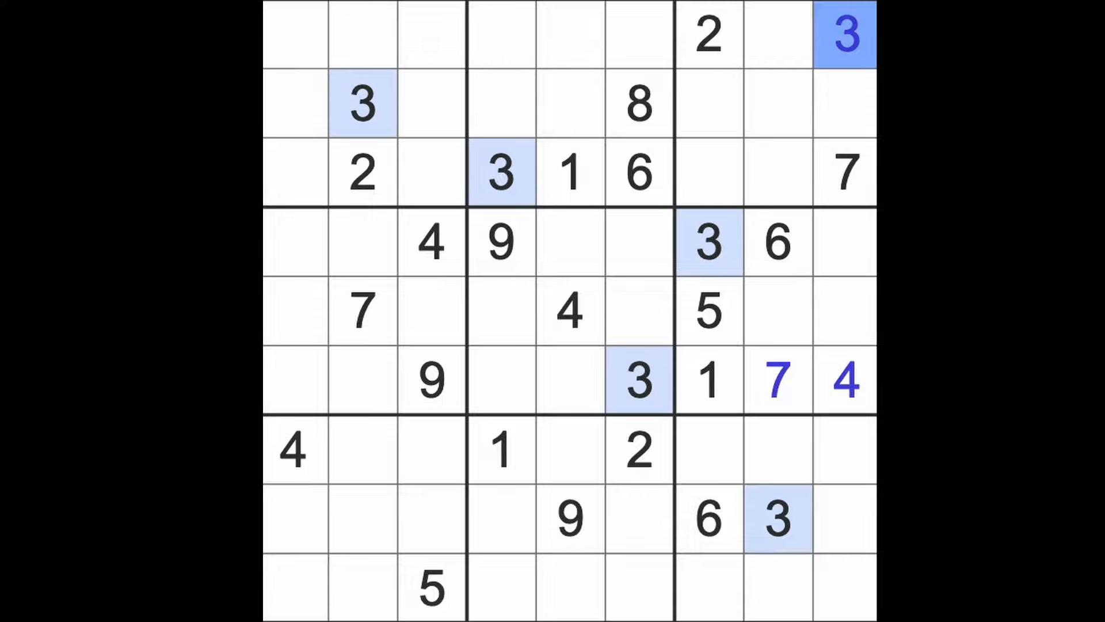
click(567, 102)
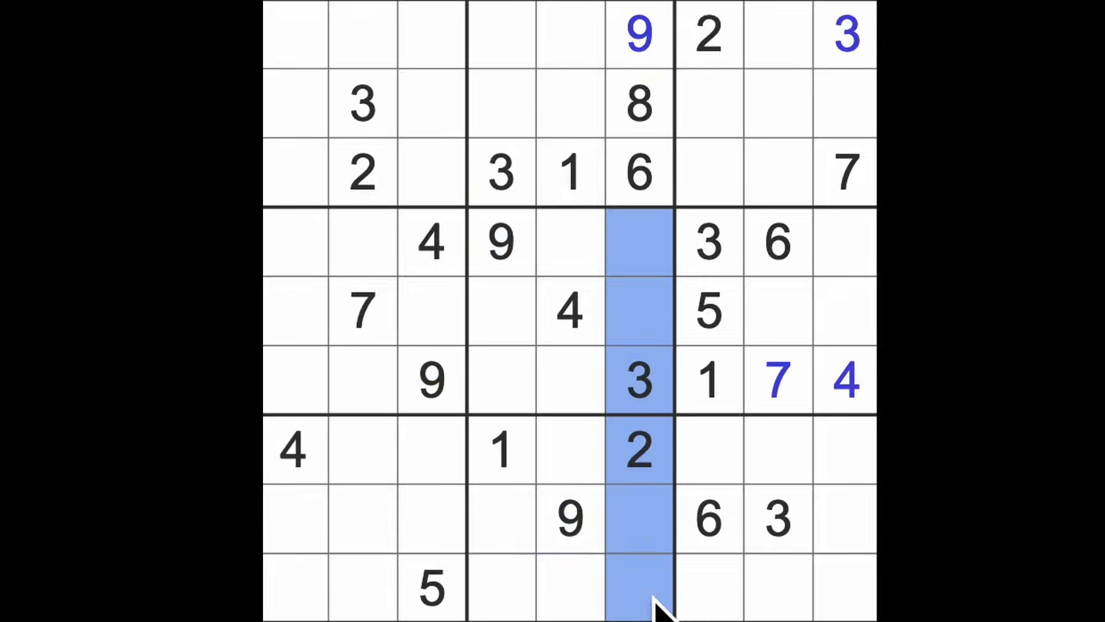
mouse_move(592, 465)
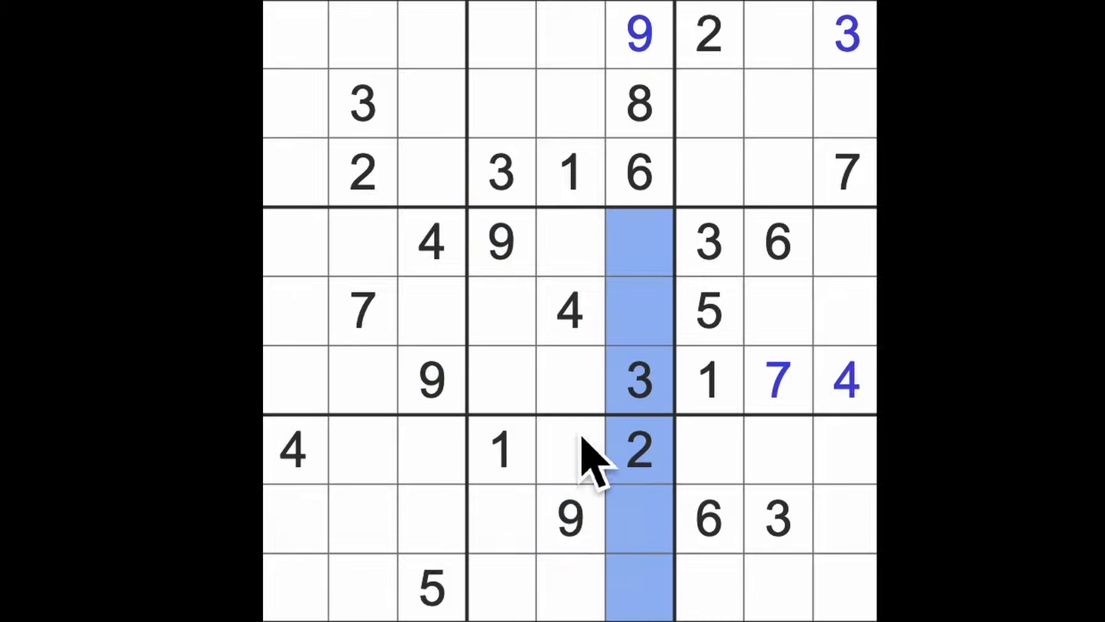
Step: Enter a 1 in row 5, column 6, between the 4 and the 5
click(292, 309)
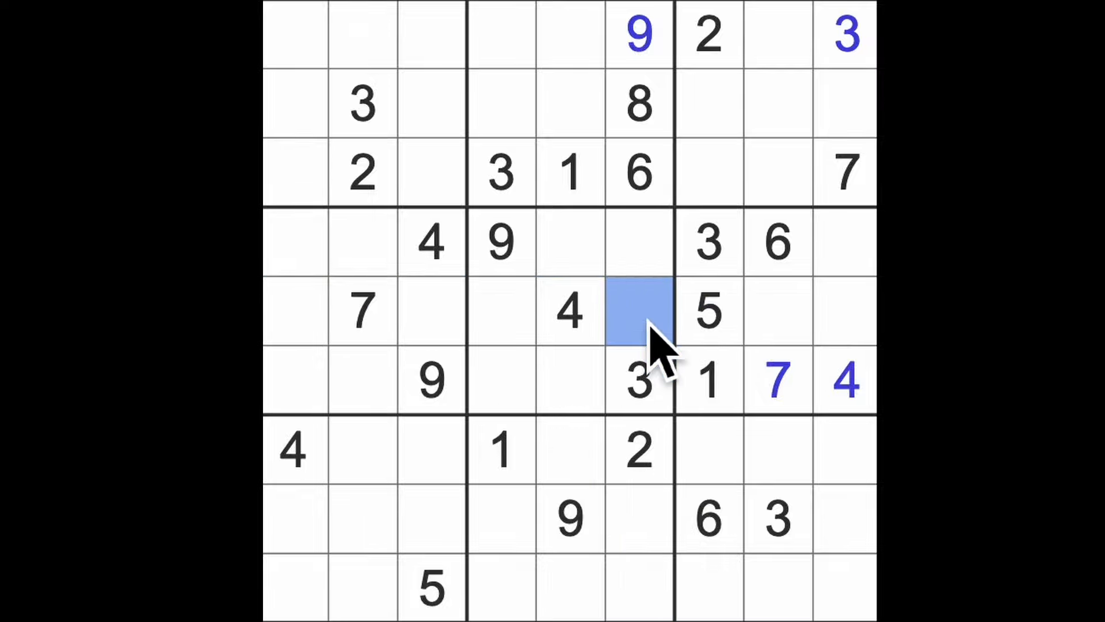
text(1)
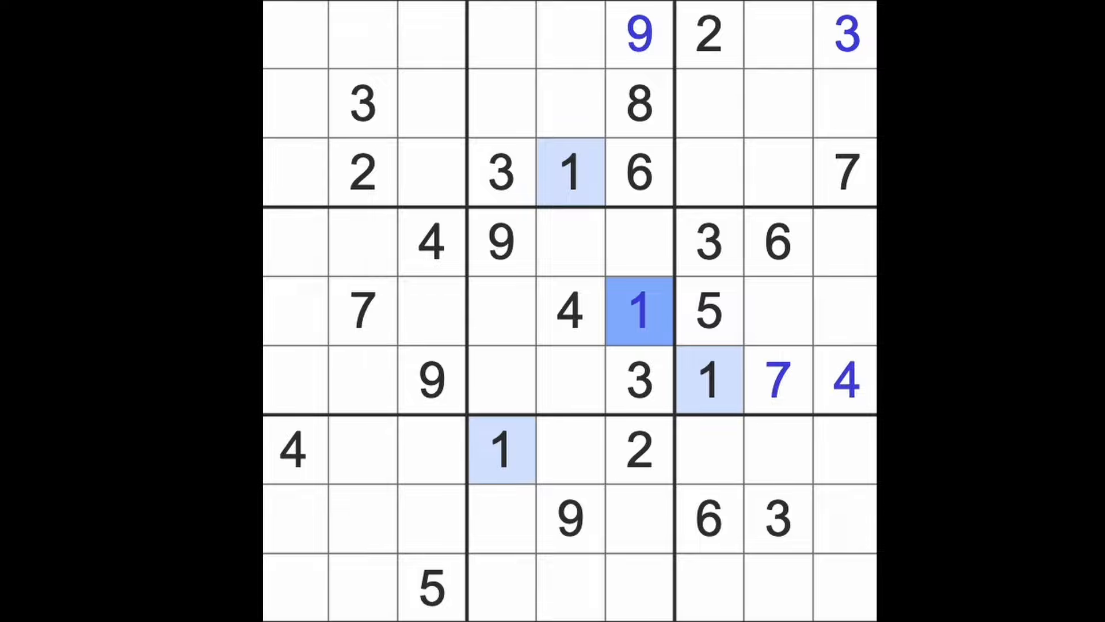
mouse_move(441, 302)
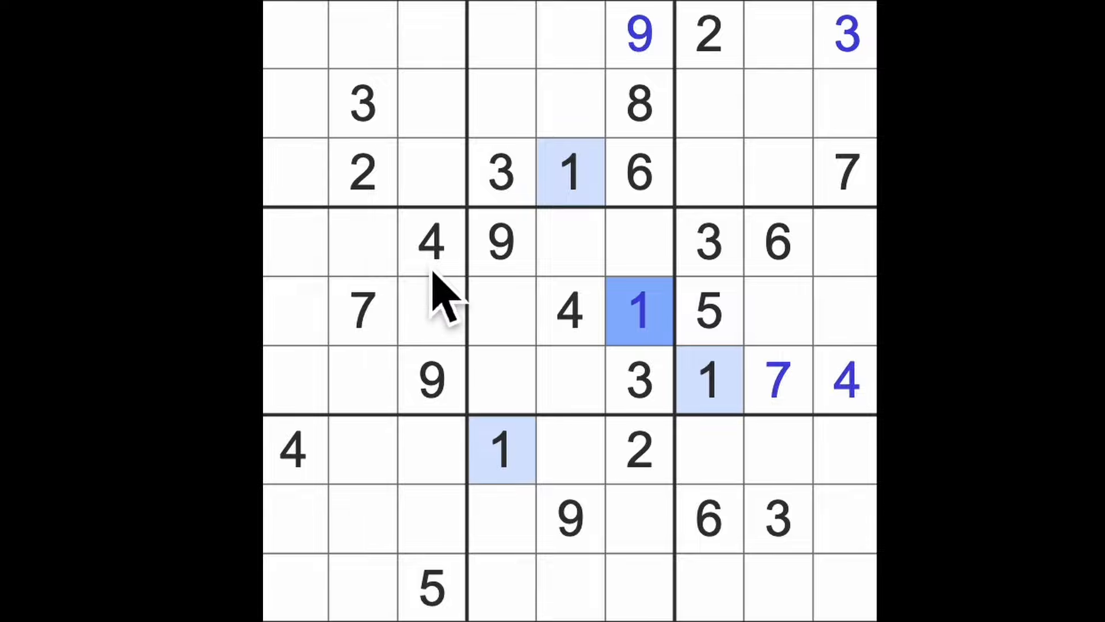
Step: Enter a 4 in row 1, column 2, directly above the 3
click(429, 242)
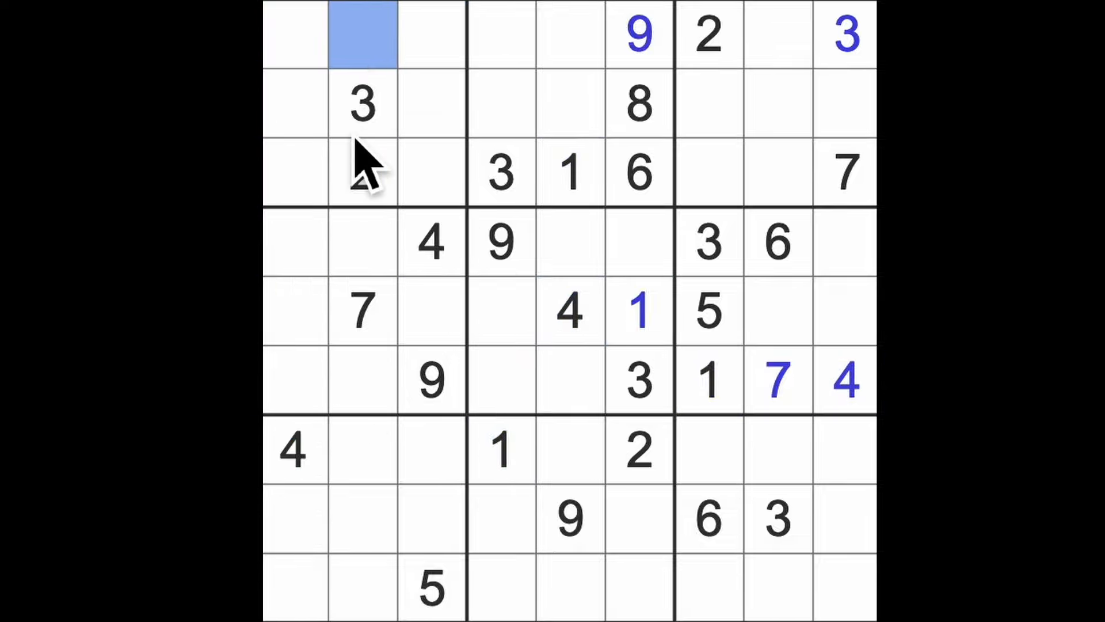
text(4)
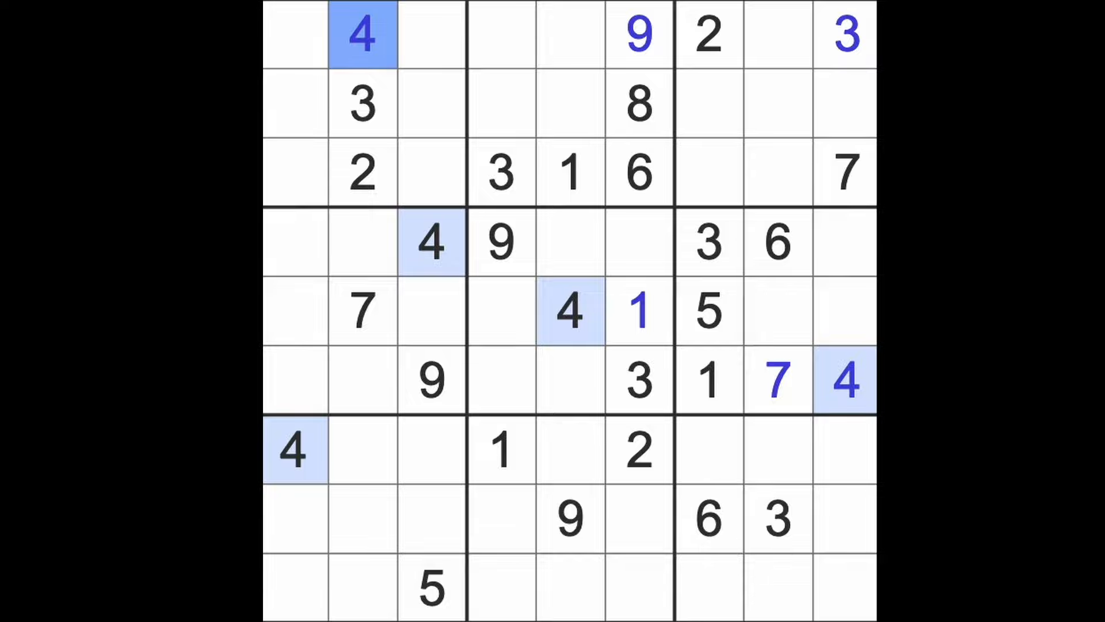
mouse_move(651, 232)
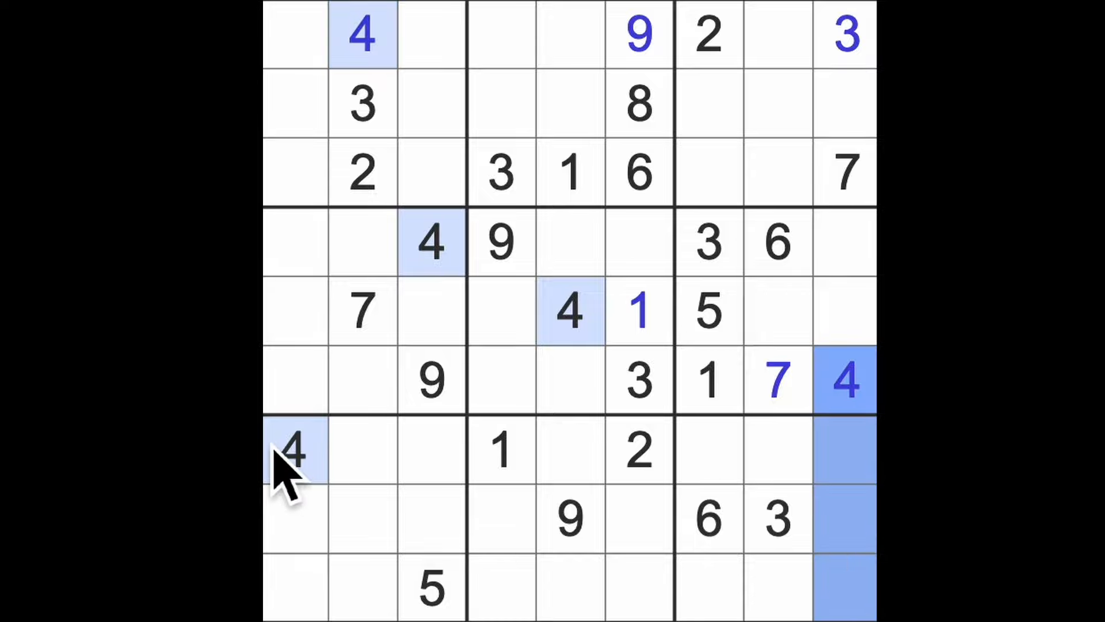
Step: Check the given 4s, enter a 4 in row 8, column 6, then highlight the 2s
click(292, 451)
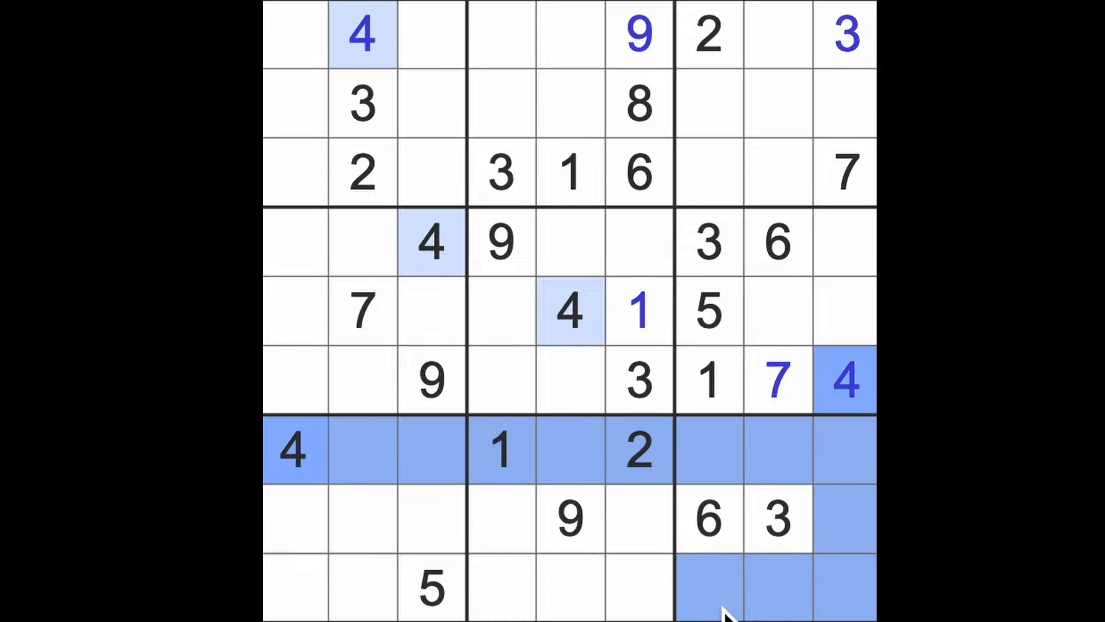
click(638, 588)
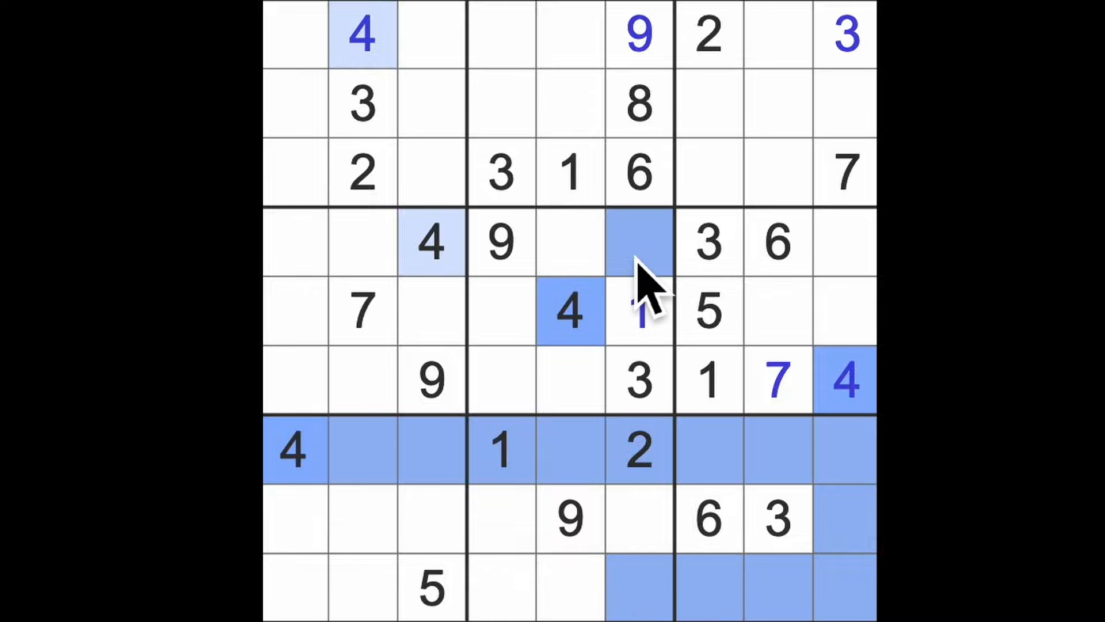
click(638, 520)
text(4)
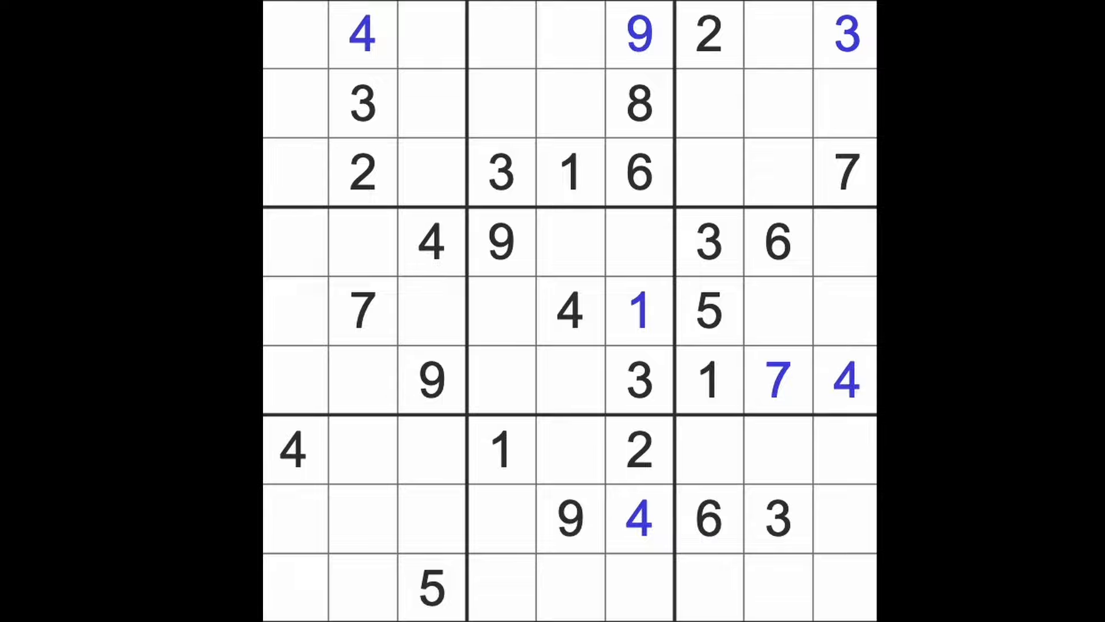
click(707, 381)
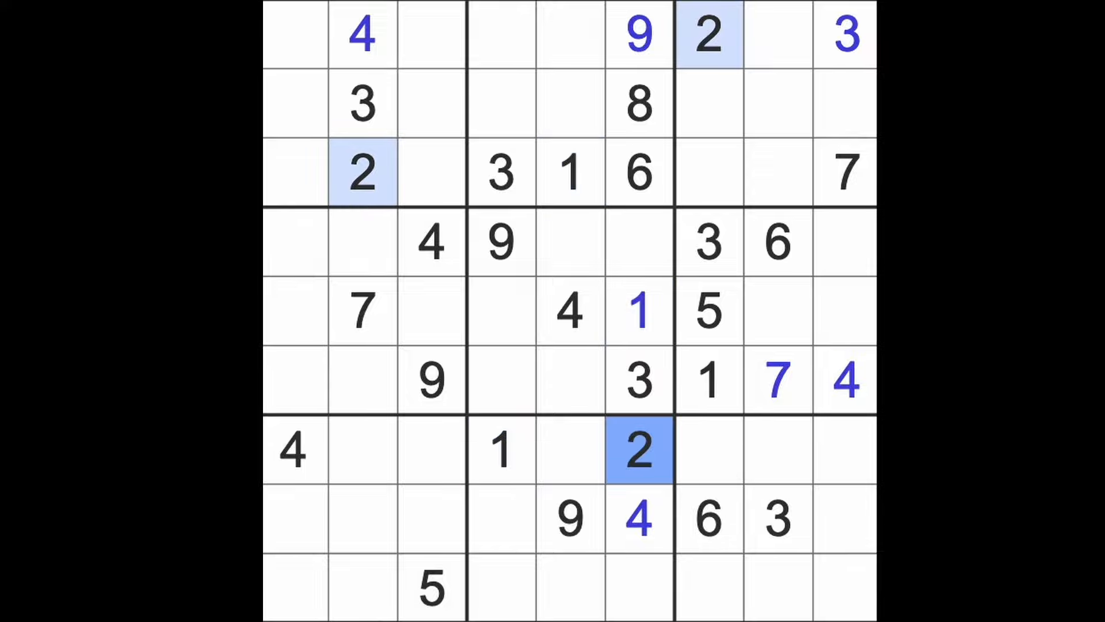
mouse_move(839, 437)
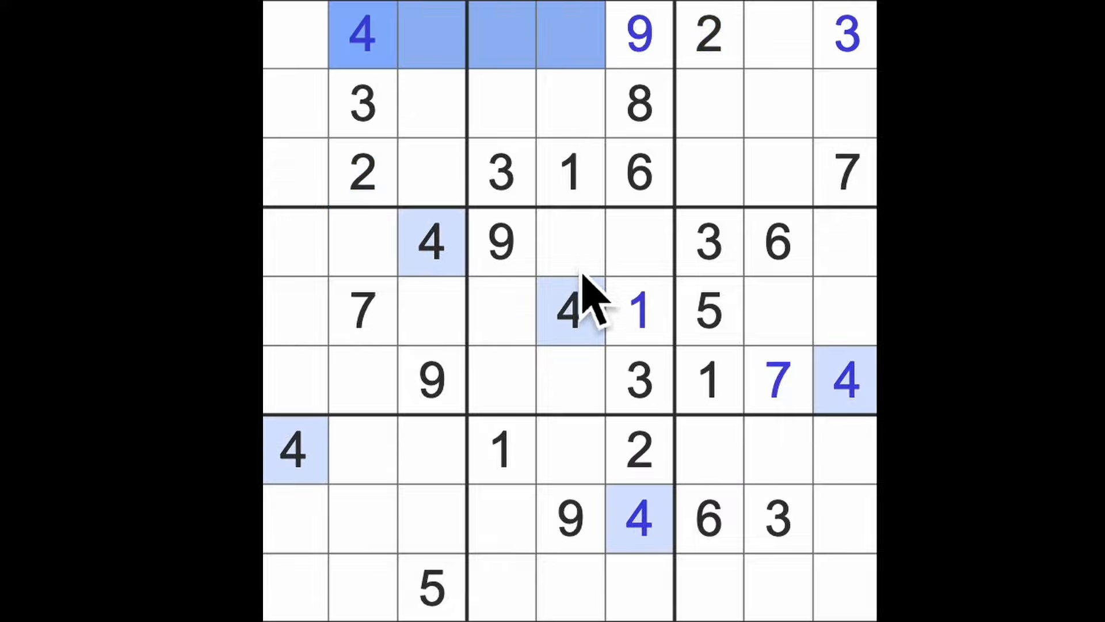
Step: Enter a 4 in row 2, column 4 and a 2 in row 2, column 5, left of the 8
click(501, 103)
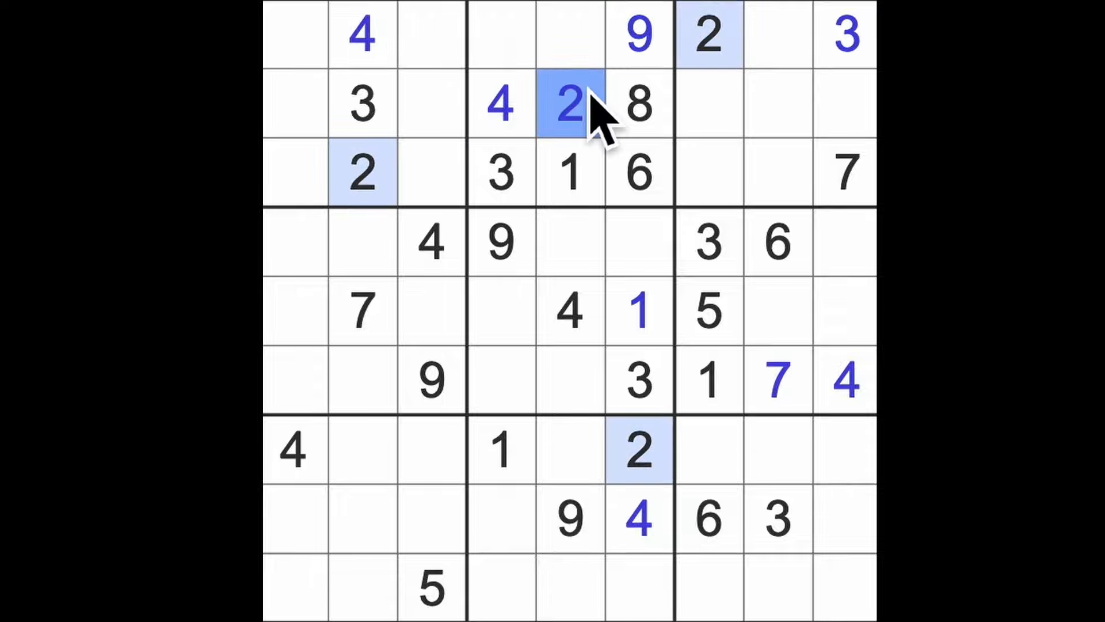
mouse_move(598, 126)
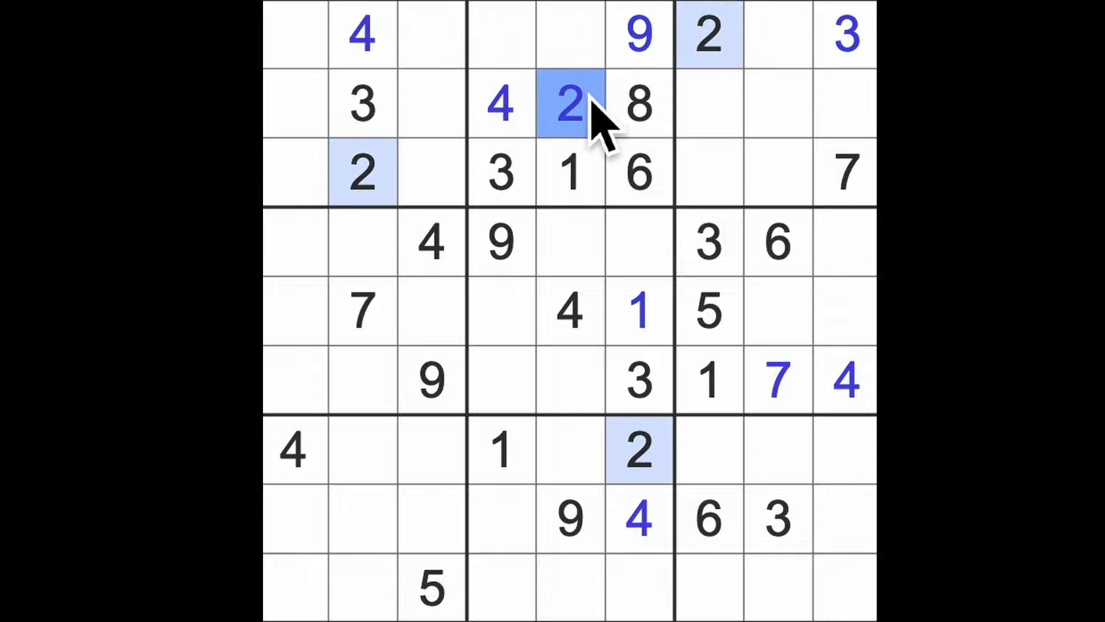
mouse_move(634, 140)
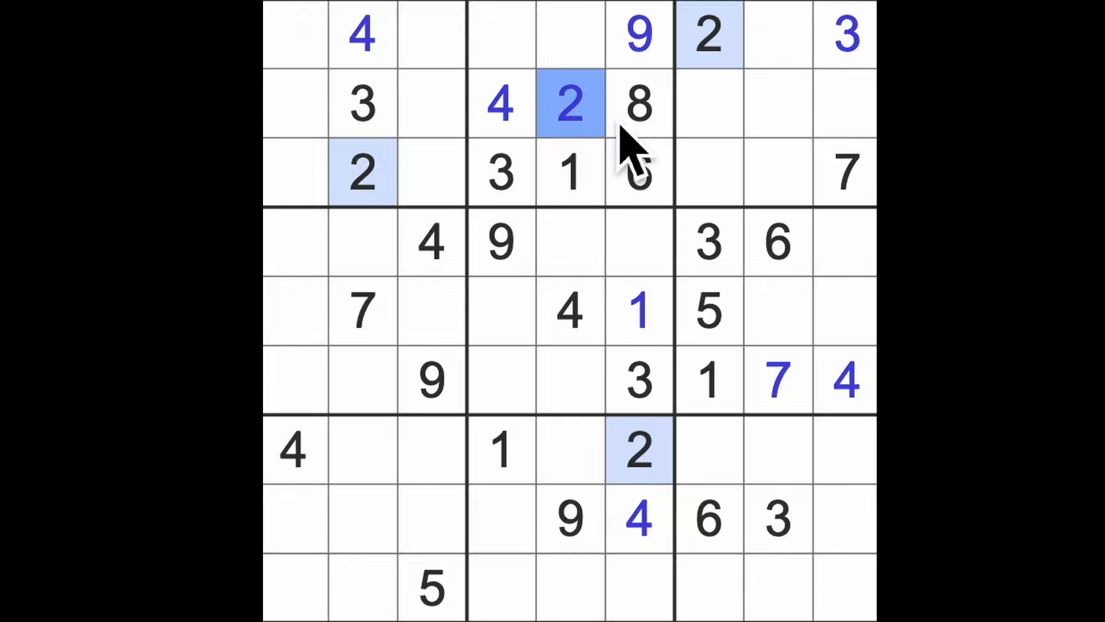
mouse_move(610, 123)
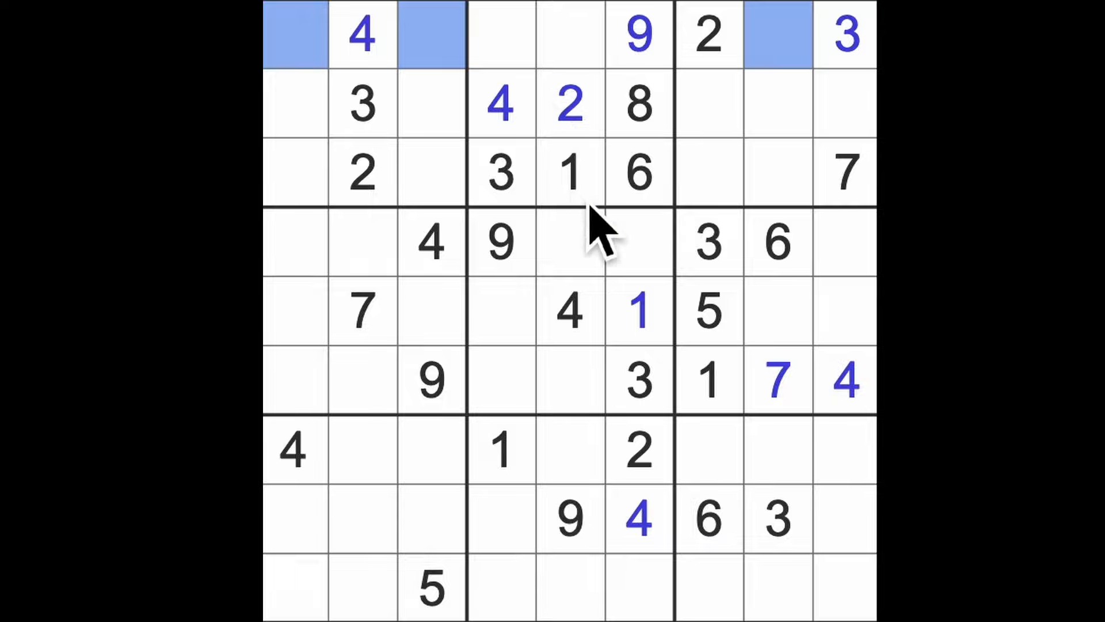
click(570, 172)
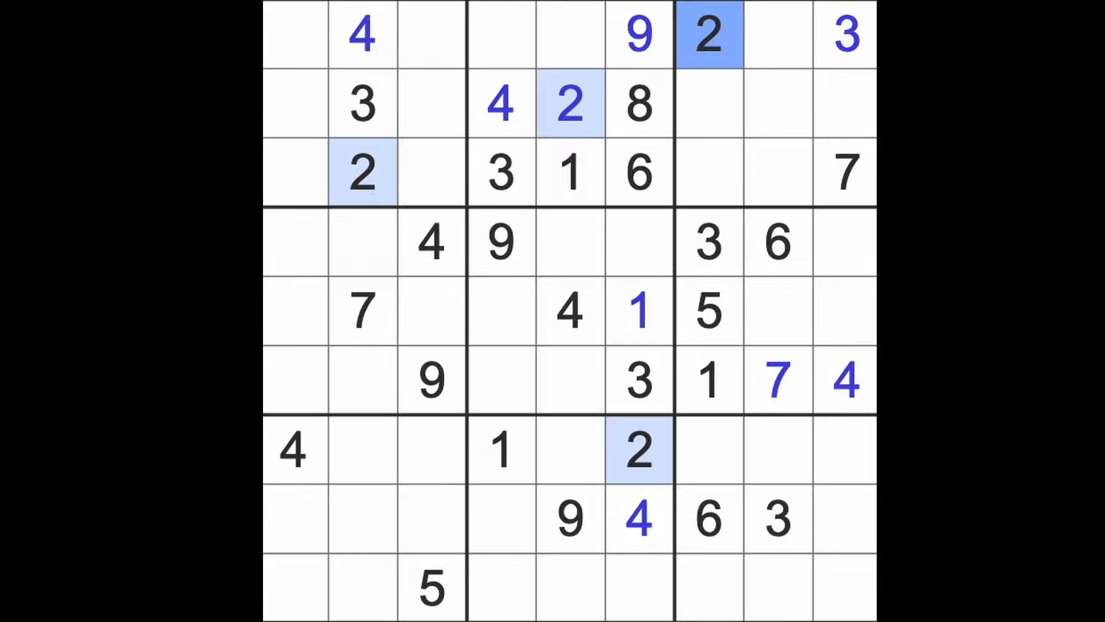
mouse_move(758, 282)
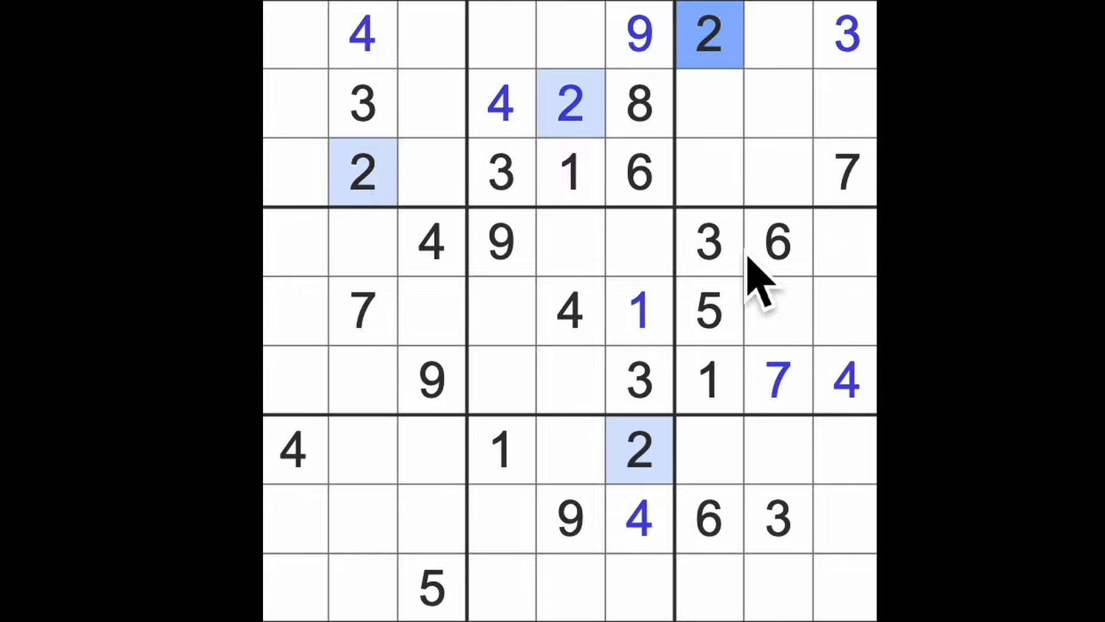
Step: Enter 7s and 5s in columns 4–7, the 5 in row 6, column 4 turning red
click(708, 243)
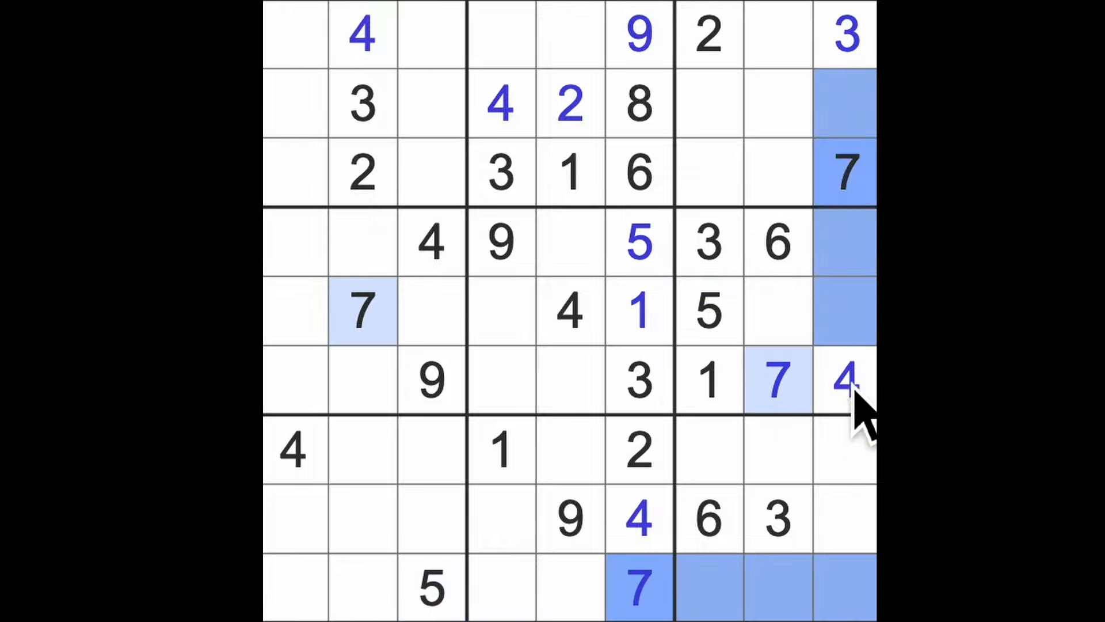
click(707, 451)
text(7)
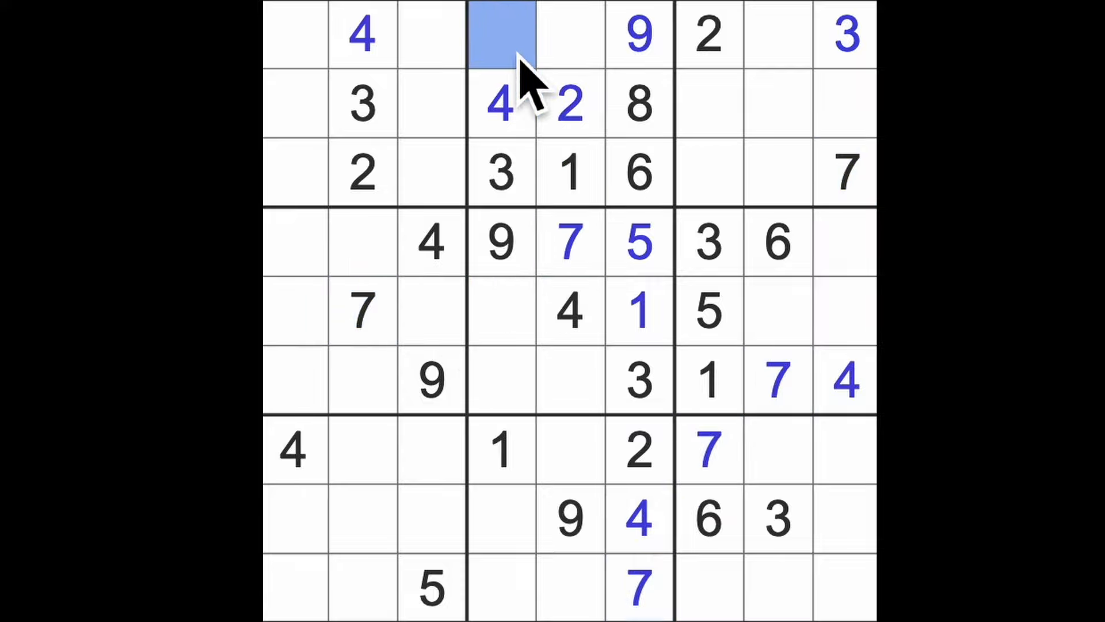
text(5)
text(7)
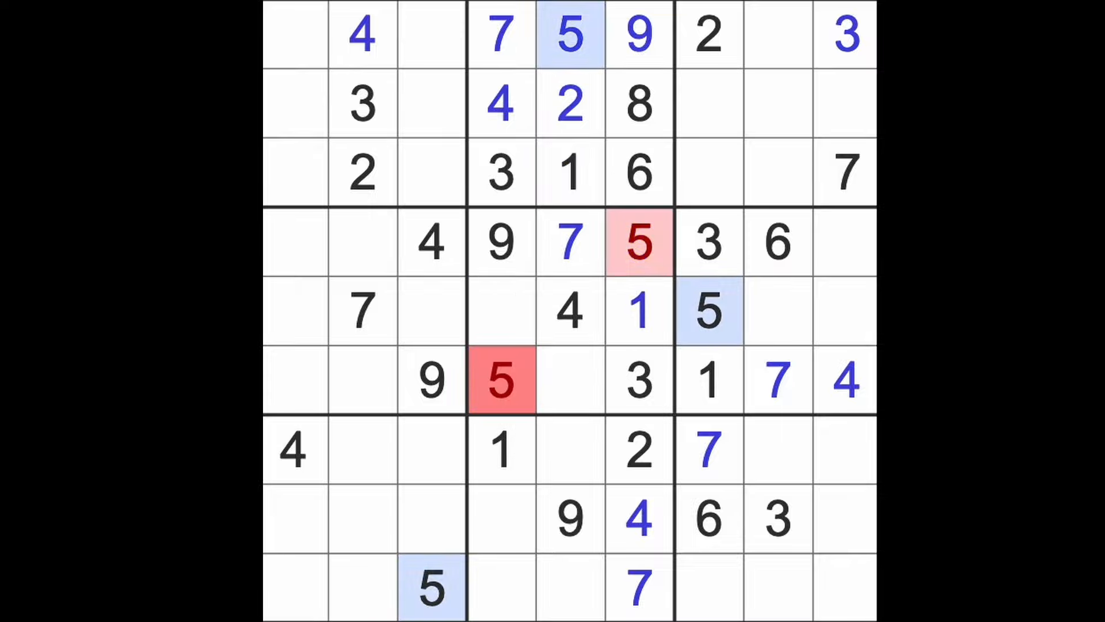
Step: Remove the red 5 from row 6, column 4 and enter a 5 in row 8, column 4
click(501, 381)
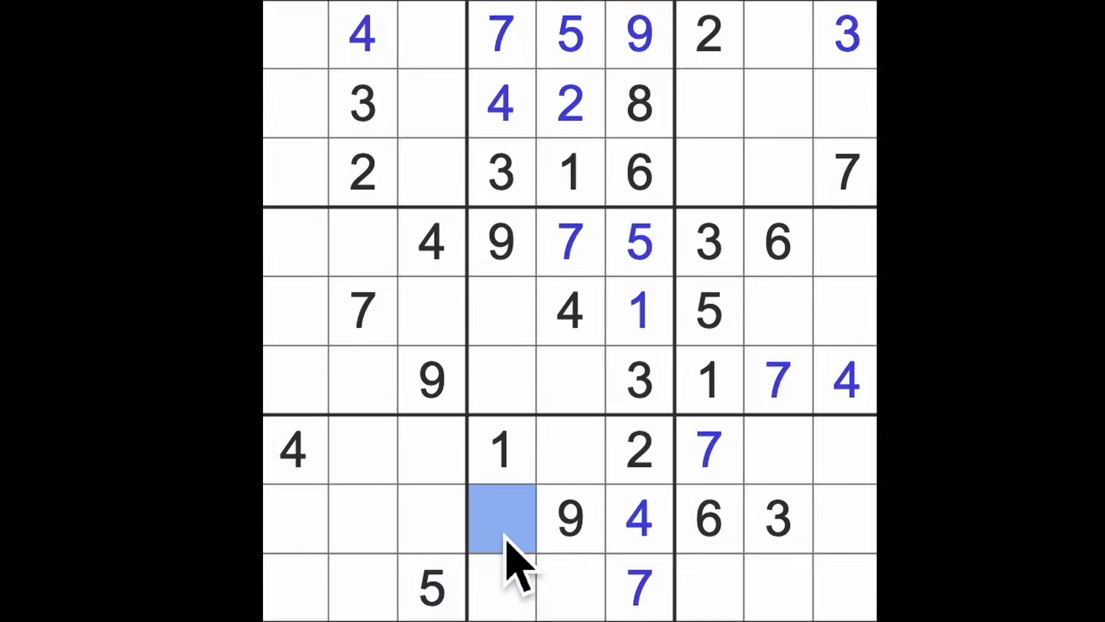
text(5)
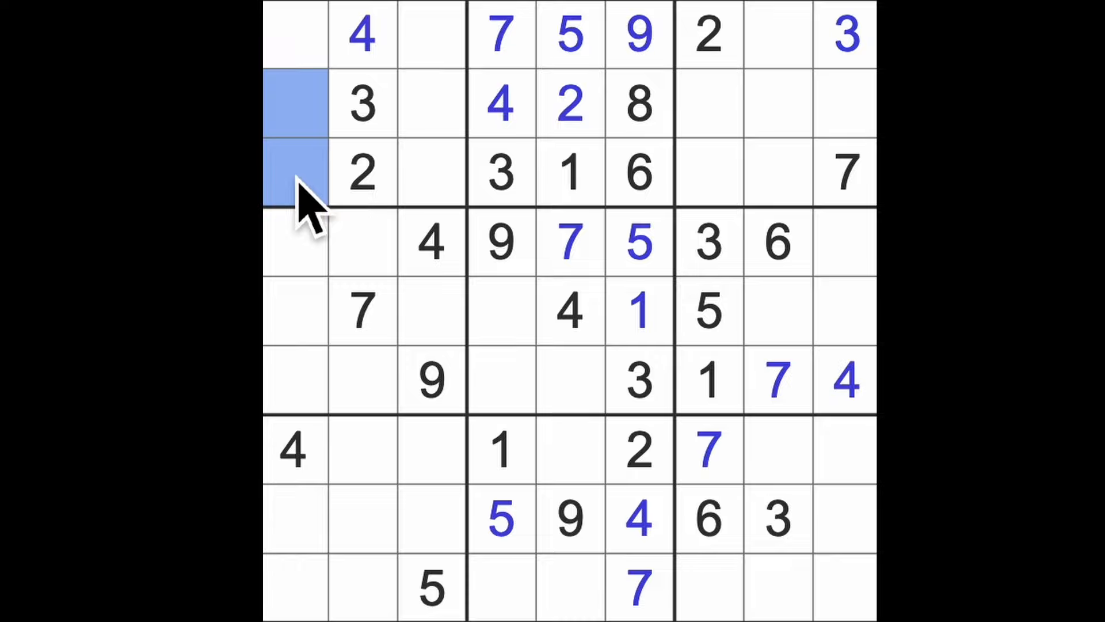
Step: Enter 7s in row 2, column 3 and row 8, column 1
click(500, 36)
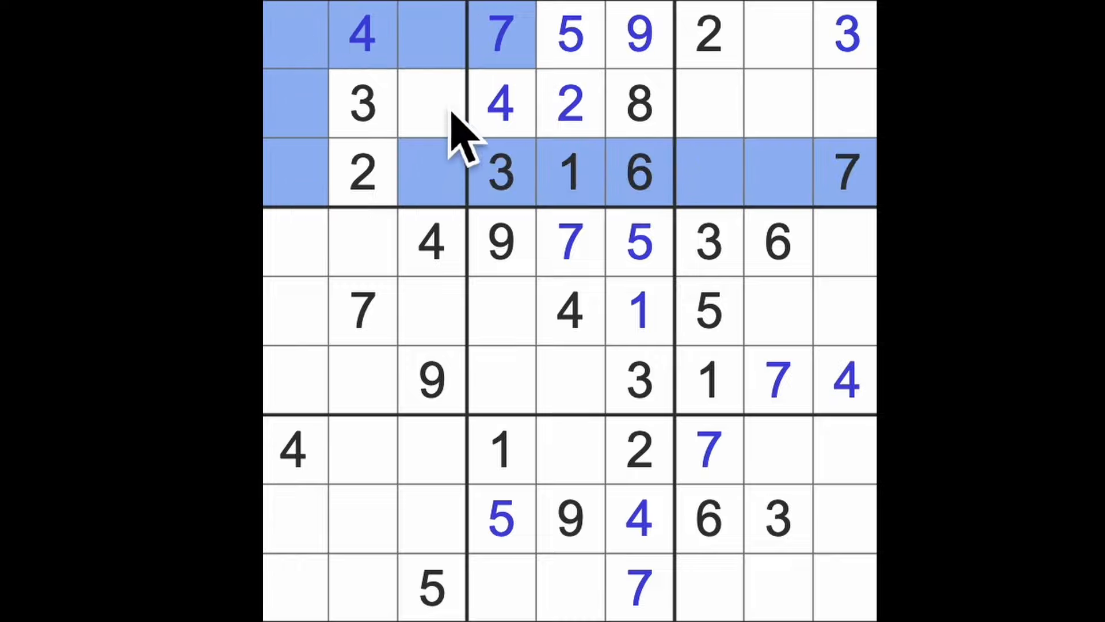
click(431, 105)
text(7)
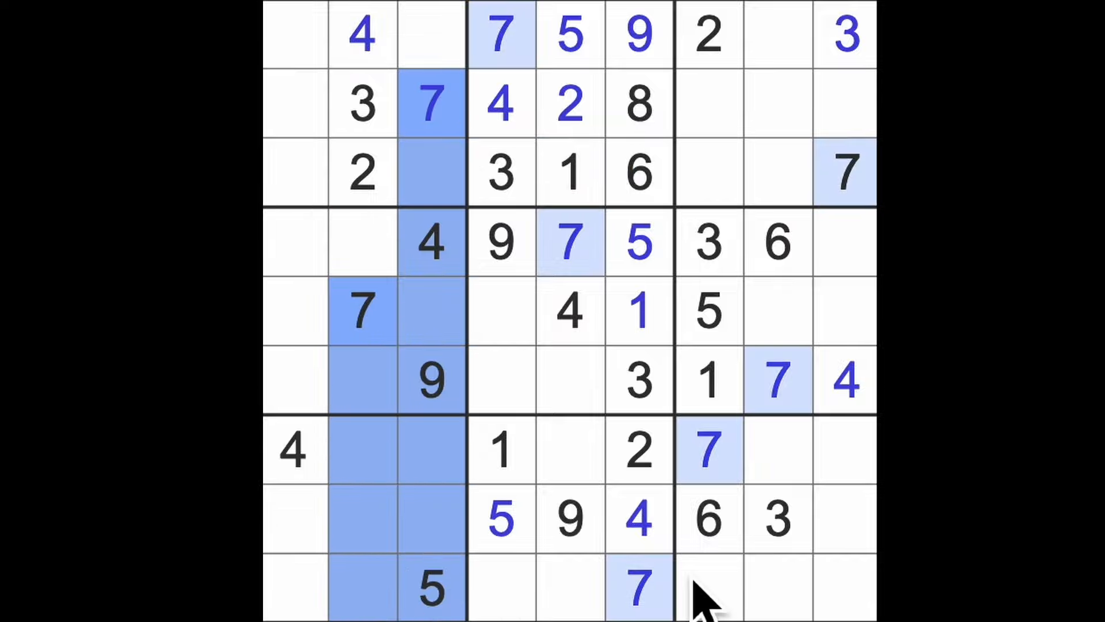
click(295, 519)
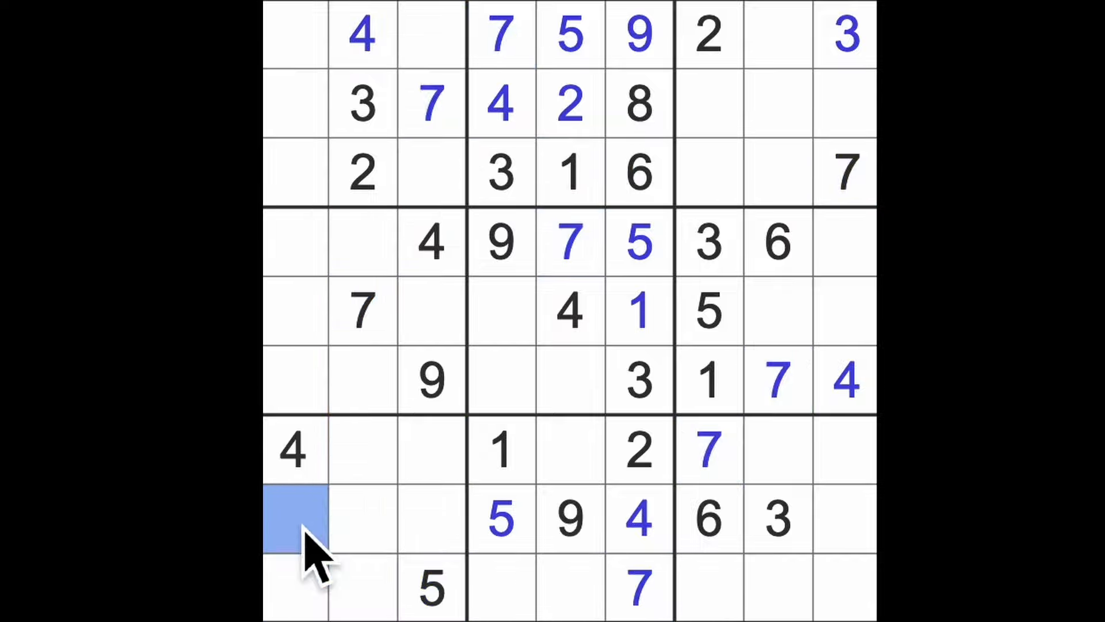
text(7)
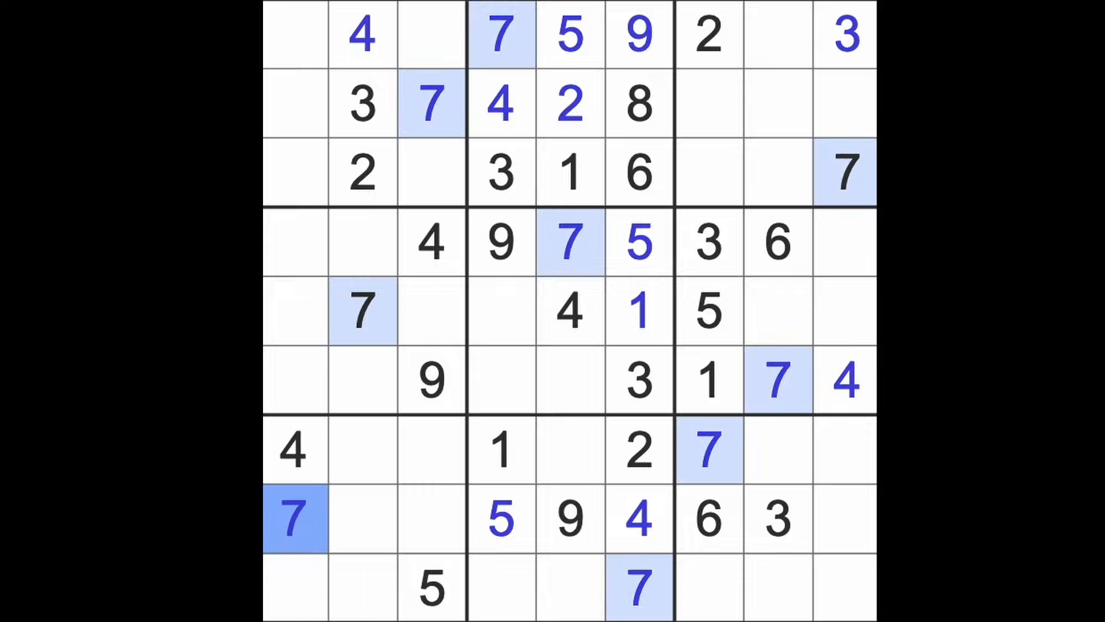
mouse_move(531, 262)
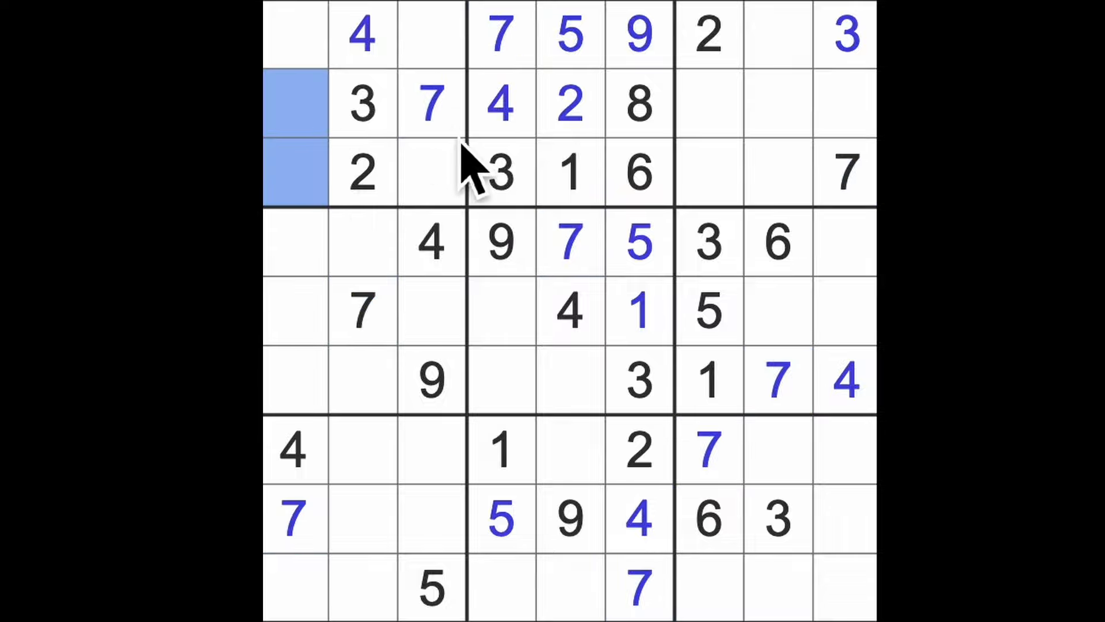
Step: Enter 8s in r3c3, r1c8, r9c7, r7c5 and r8c2, completing the missing 8s
click(568, 173)
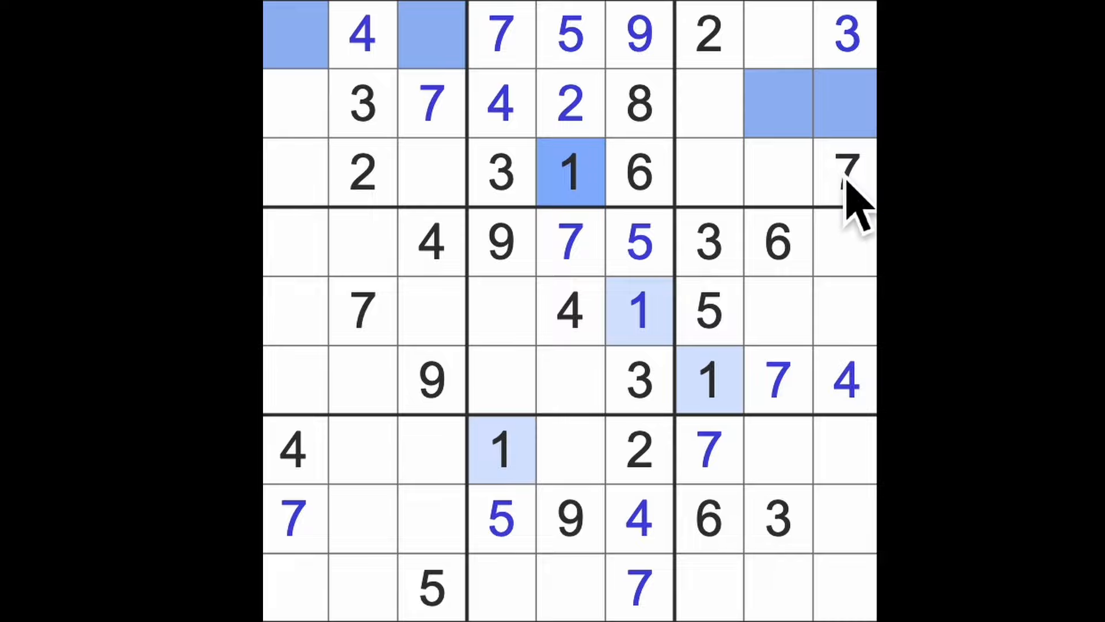
mouse_move(458, 253)
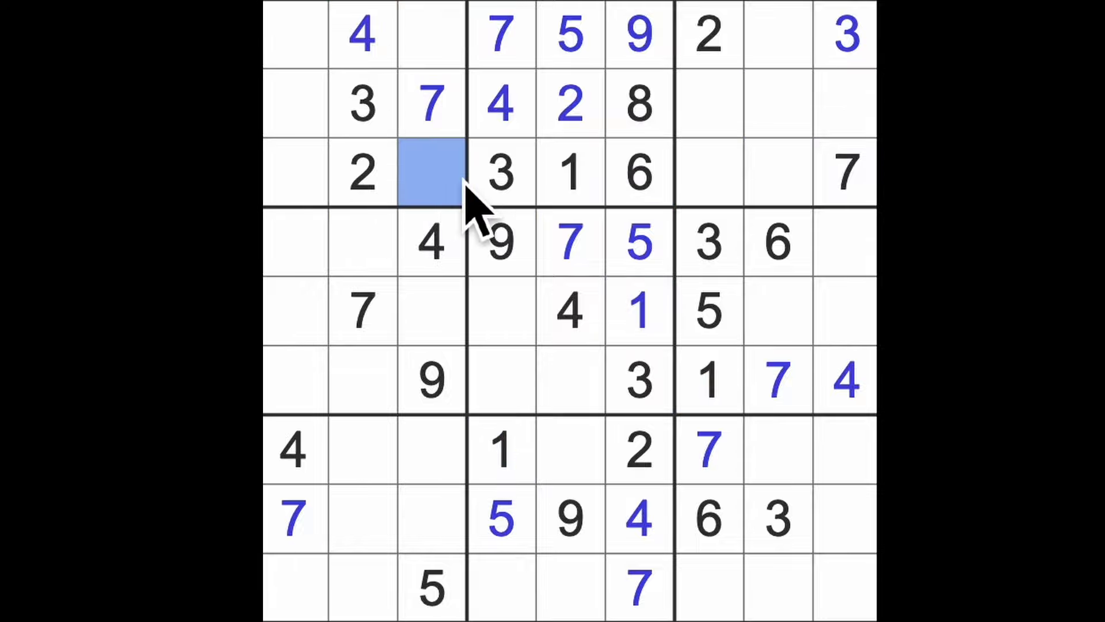
text(8)
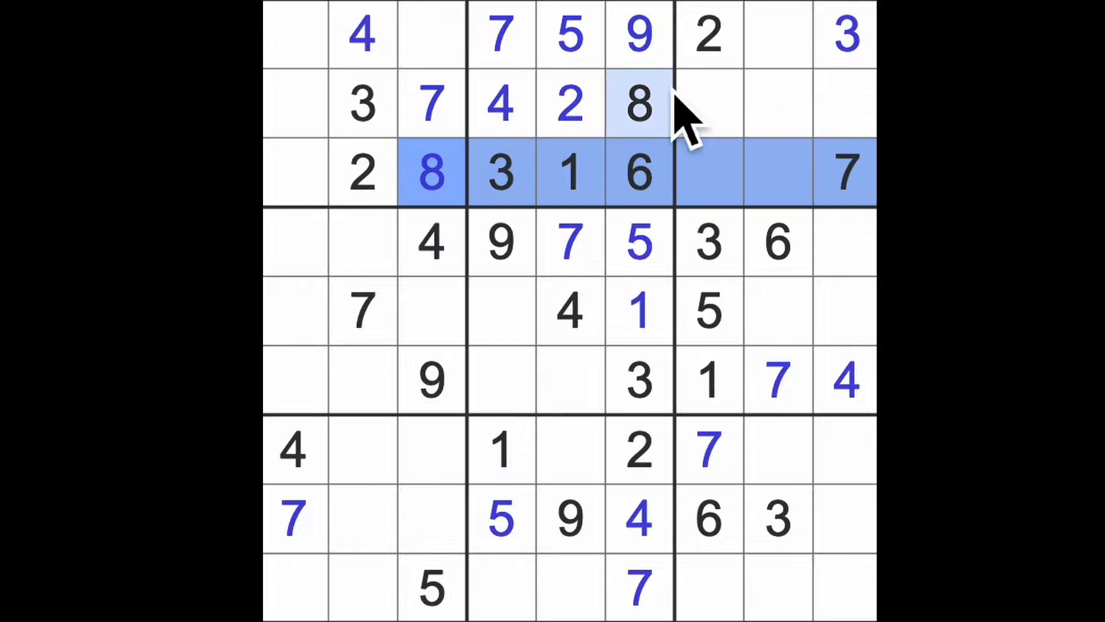
click(778, 34)
text(8)
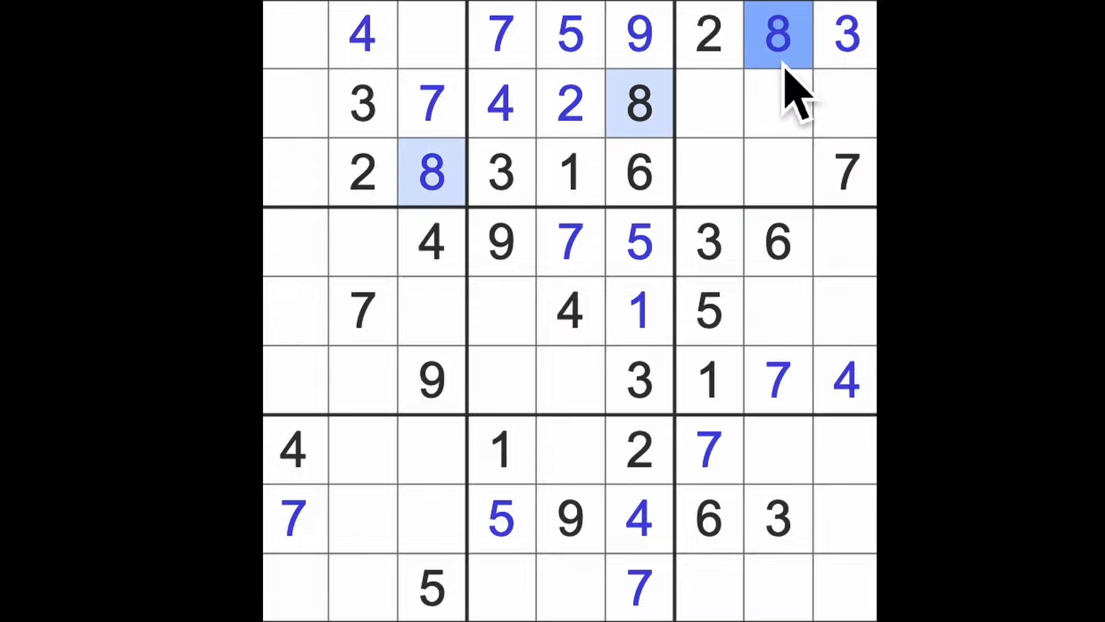
click(777, 33)
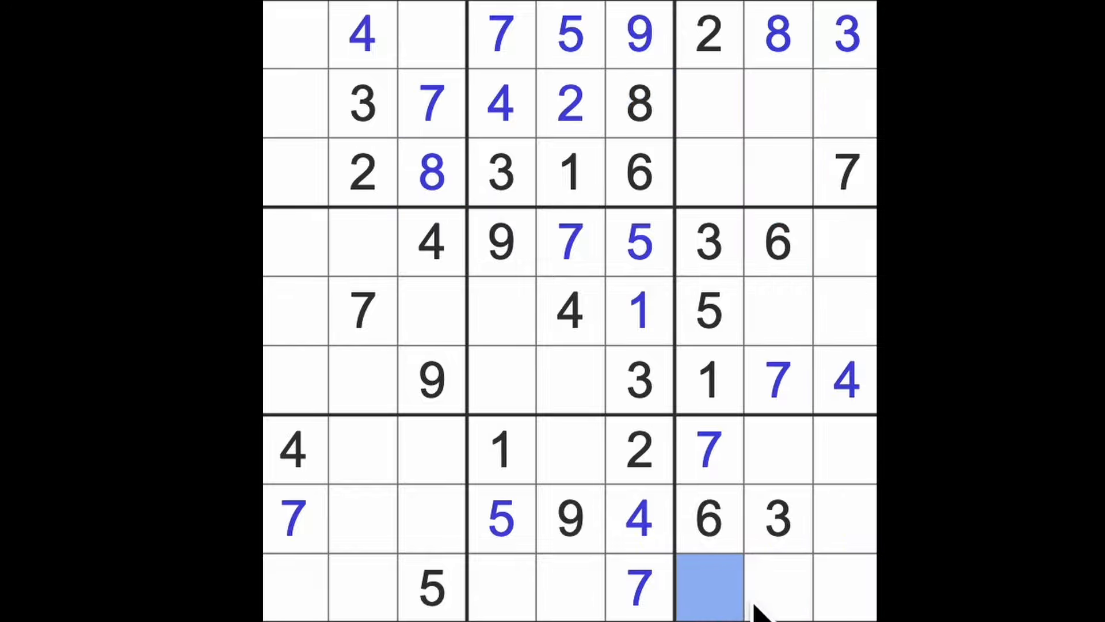
text(8)
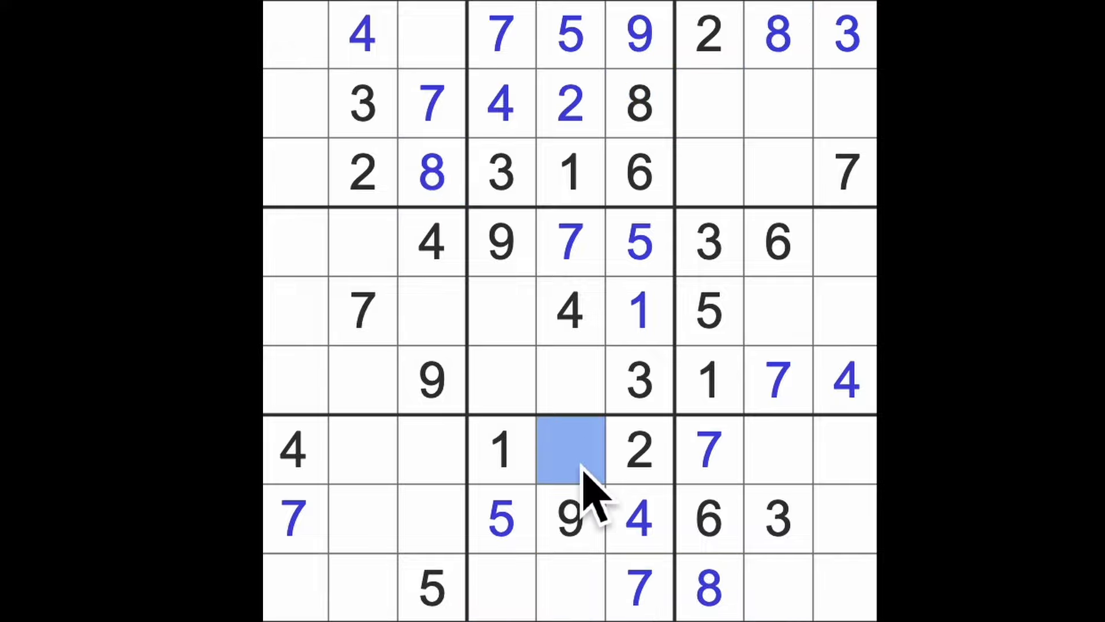
text(8)
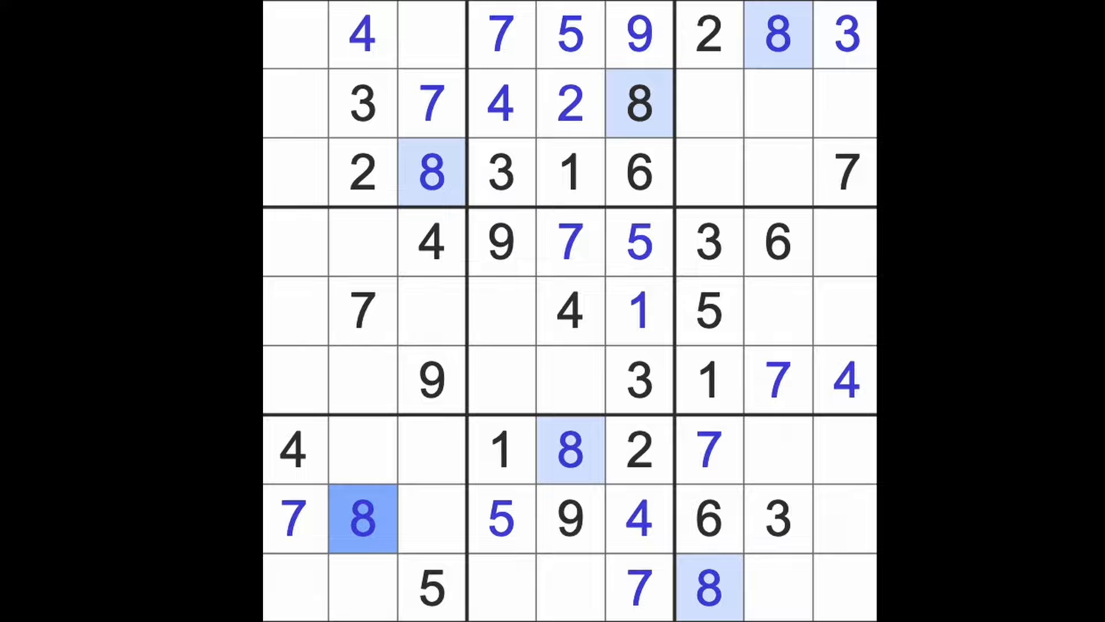
mouse_move(532, 409)
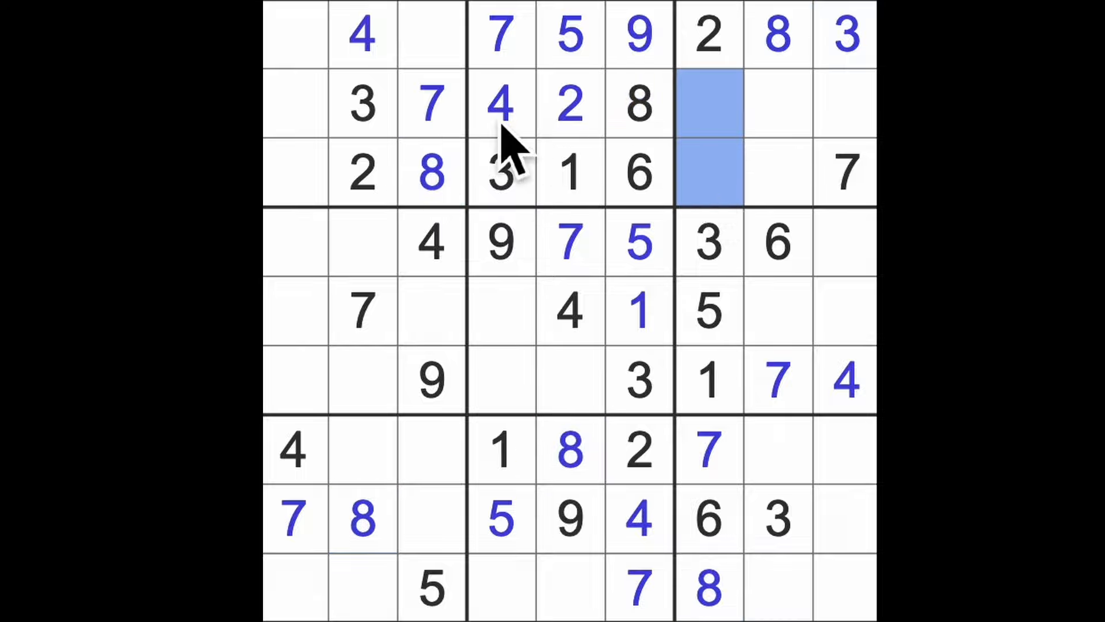
Step: Enter 4, 9, 9, 5, 5, 1 and 6 into the empty cells of rows 2 and 3
click(501, 104)
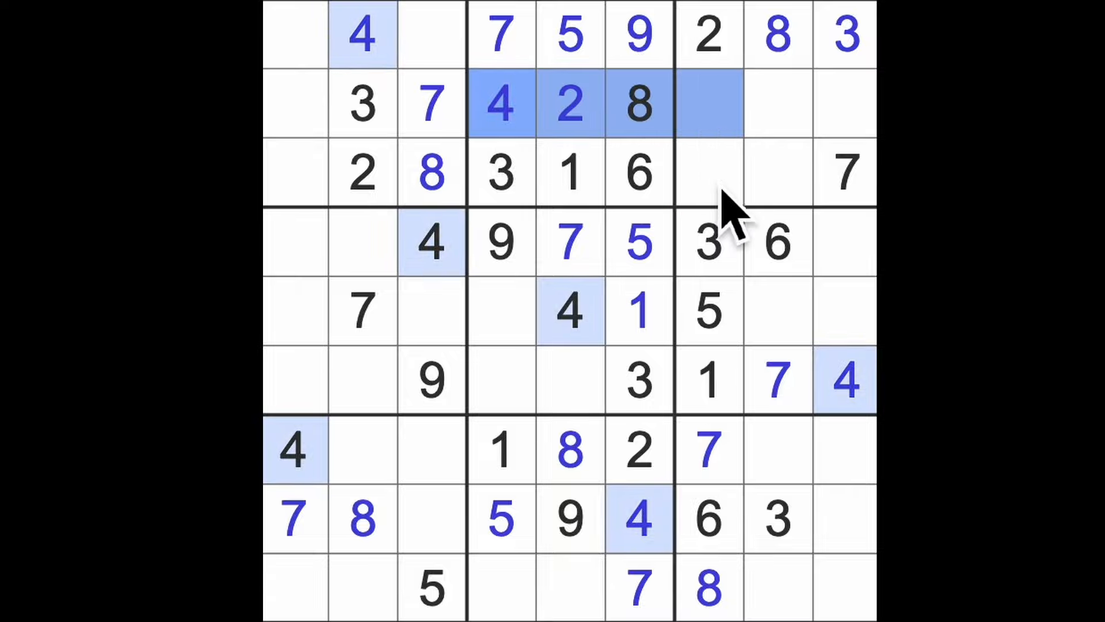
click(708, 173)
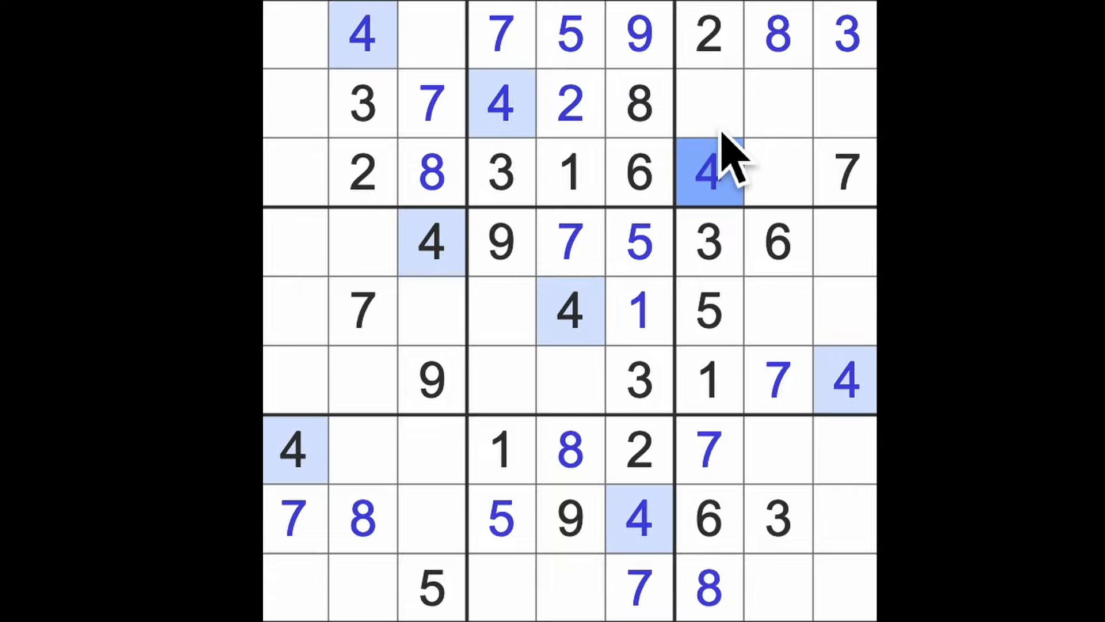
click(707, 102)
text(9)
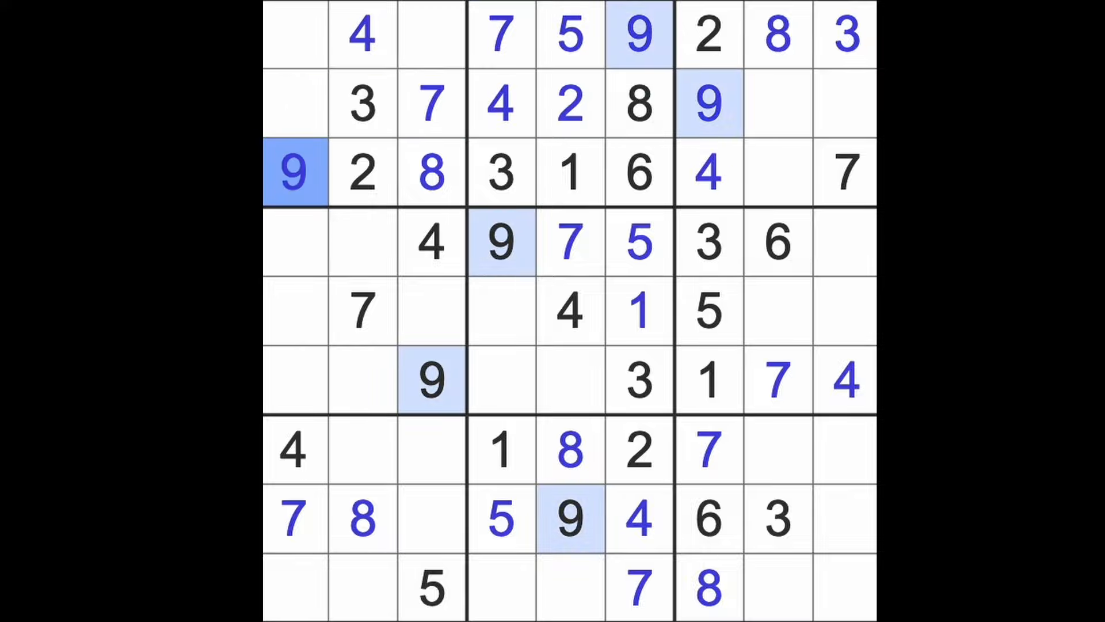
click(775, 172)
text(5)
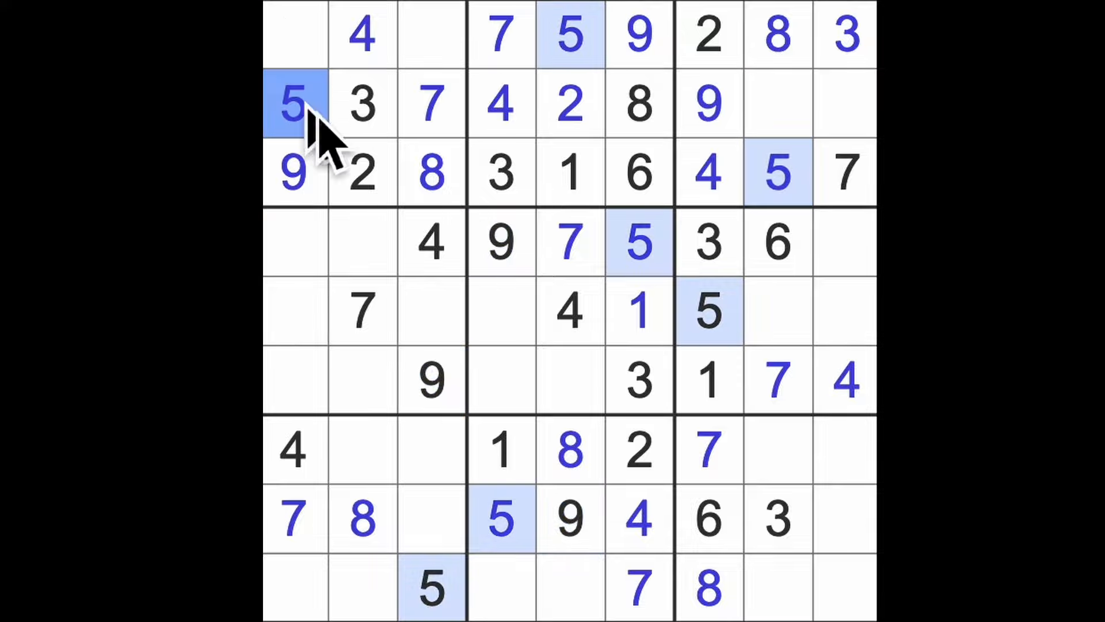
click(780, 103)
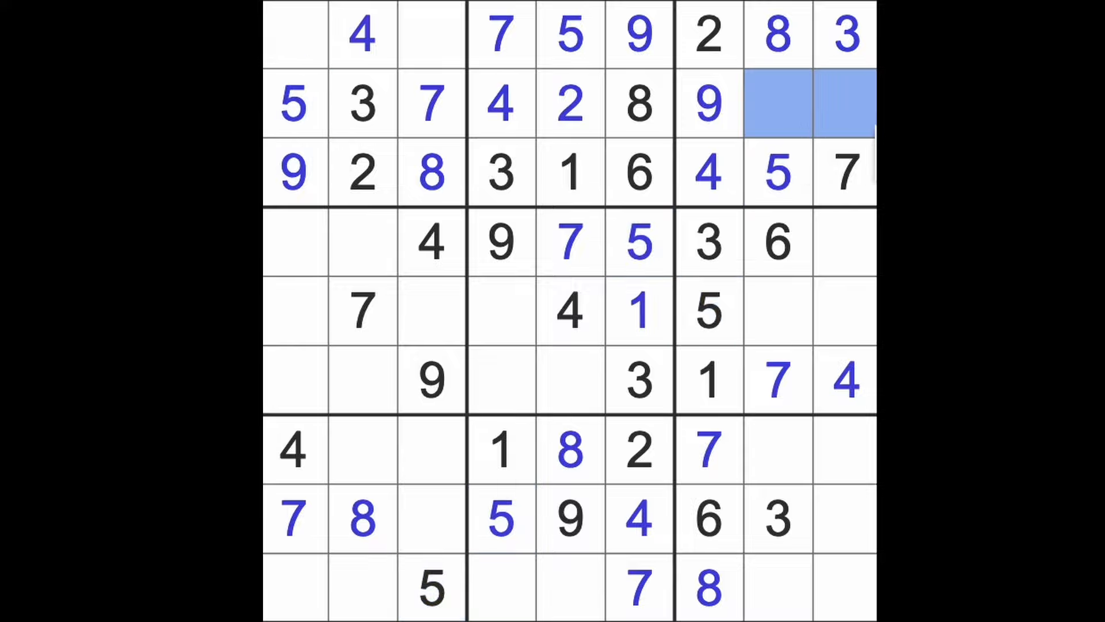
mouse_move(803, 296)
text(1)
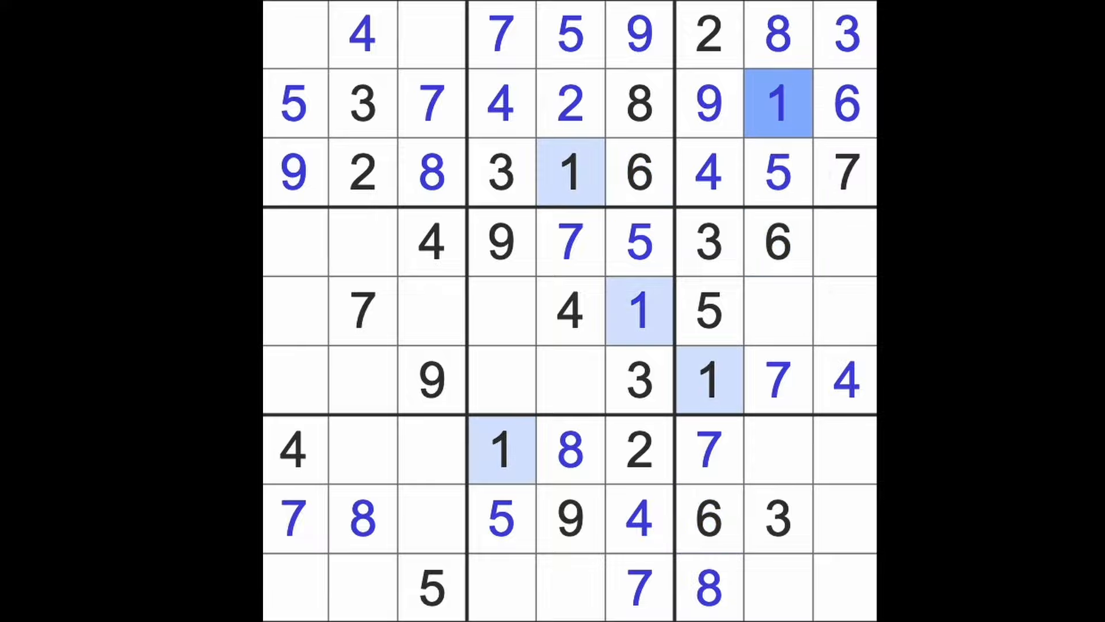
mouse_move(811, 176)
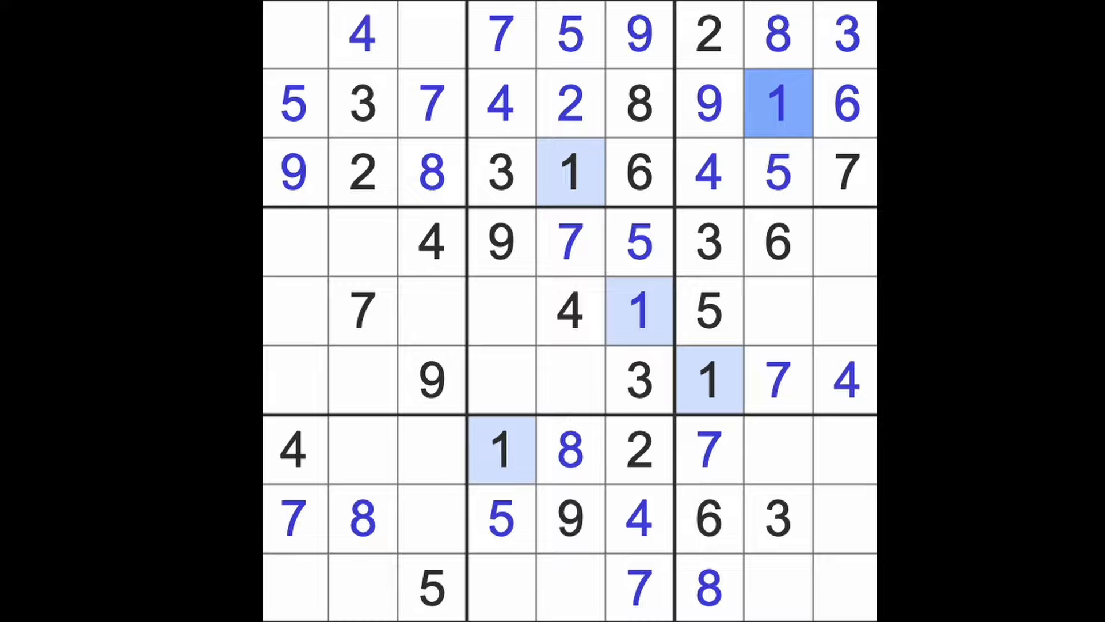
mouse_move(867, 268)
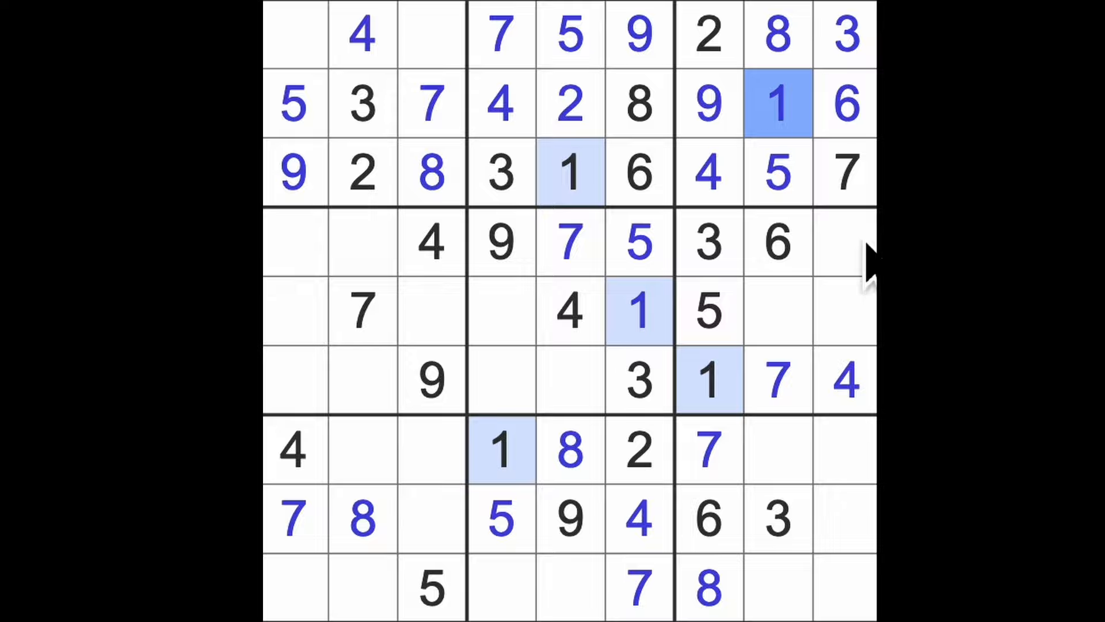
mouse_move(670, 422)
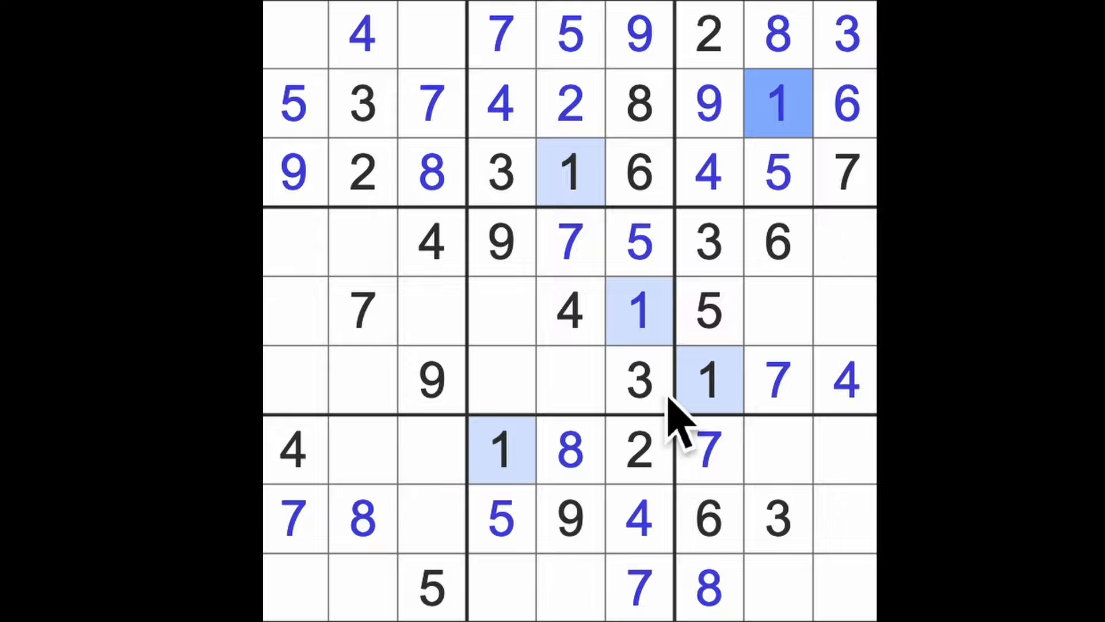
Step: Place a 4 in row 9, checking the highlighted 2s first
click(637, 452)
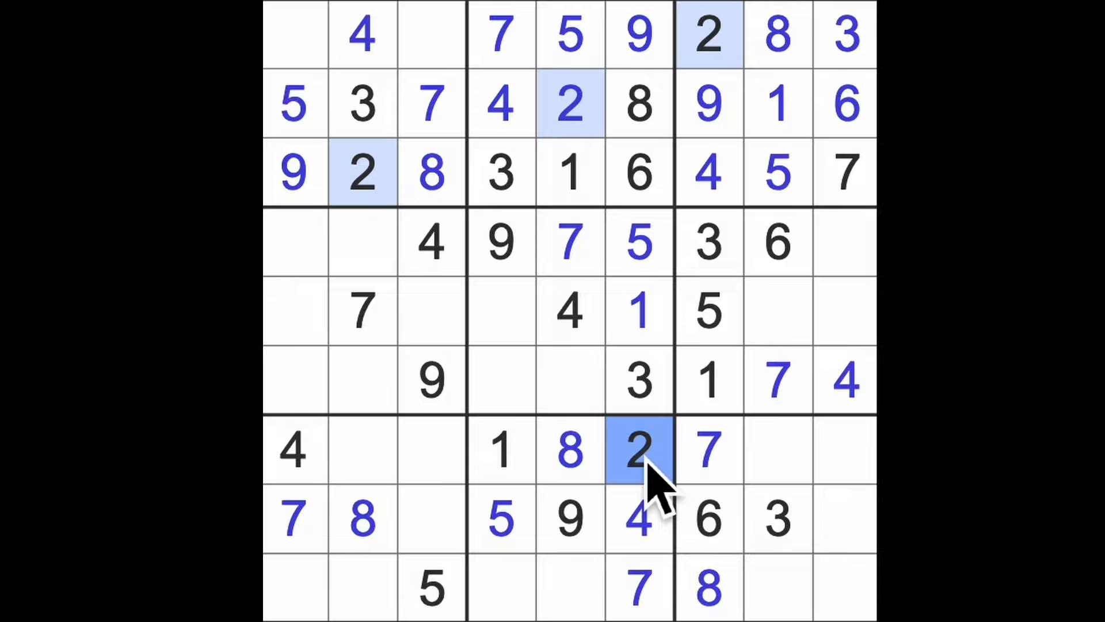
mouse_move(774, 550)
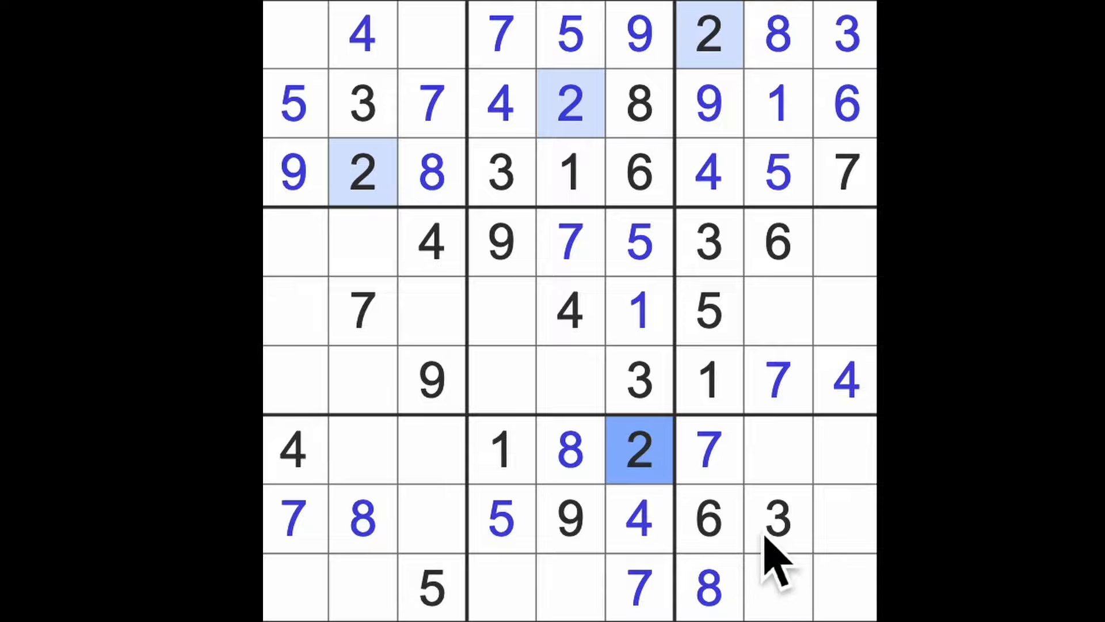
click(775, 518)
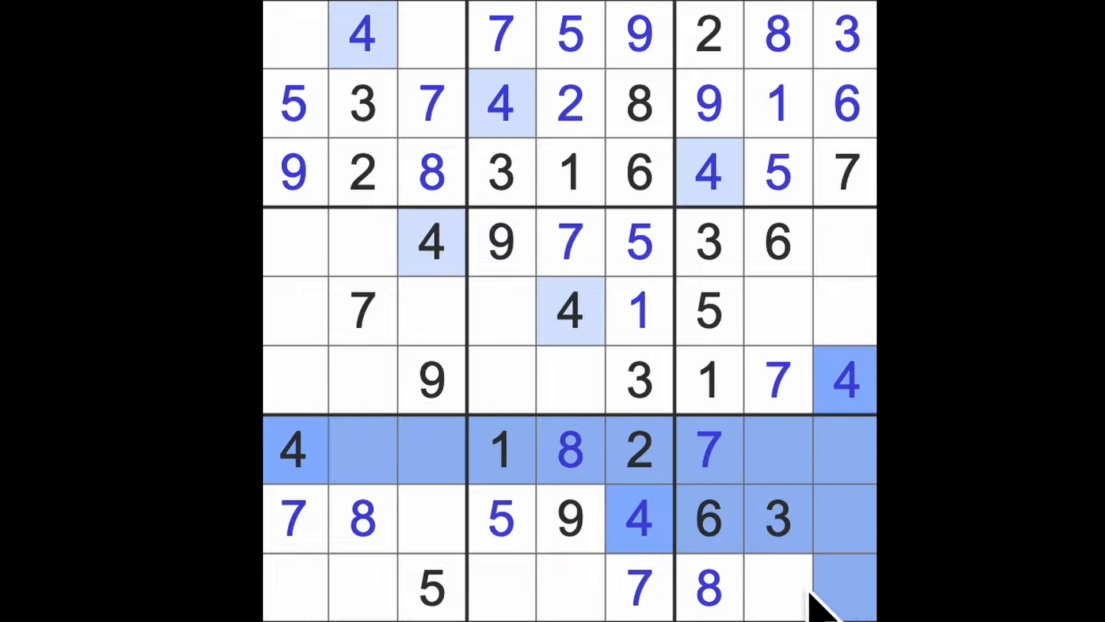
click(774, 588)
text(4)
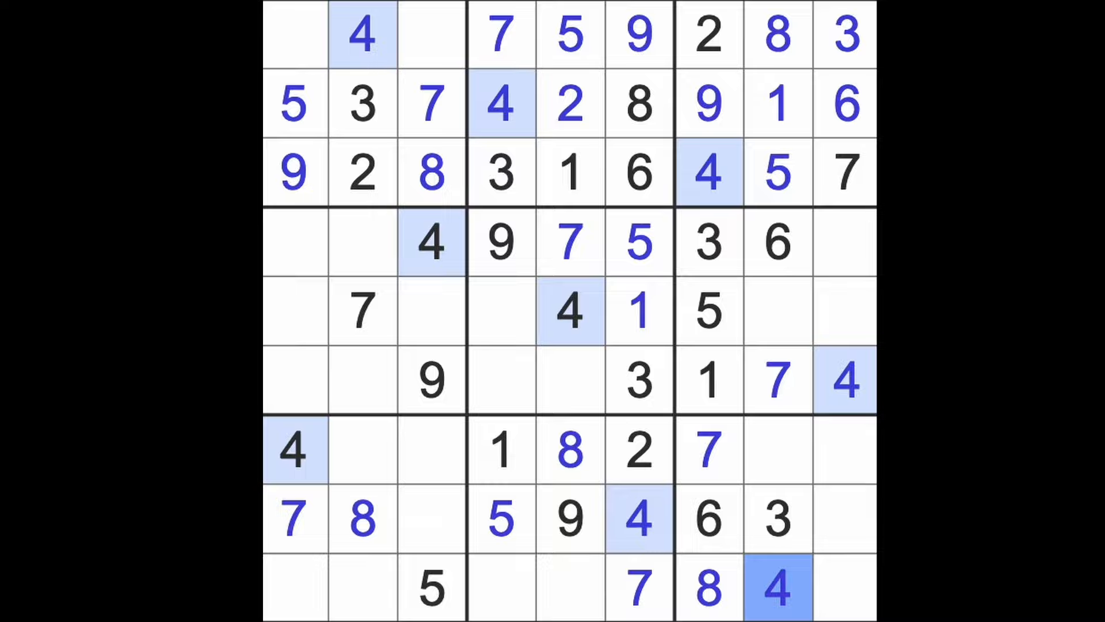
click(707, 586)
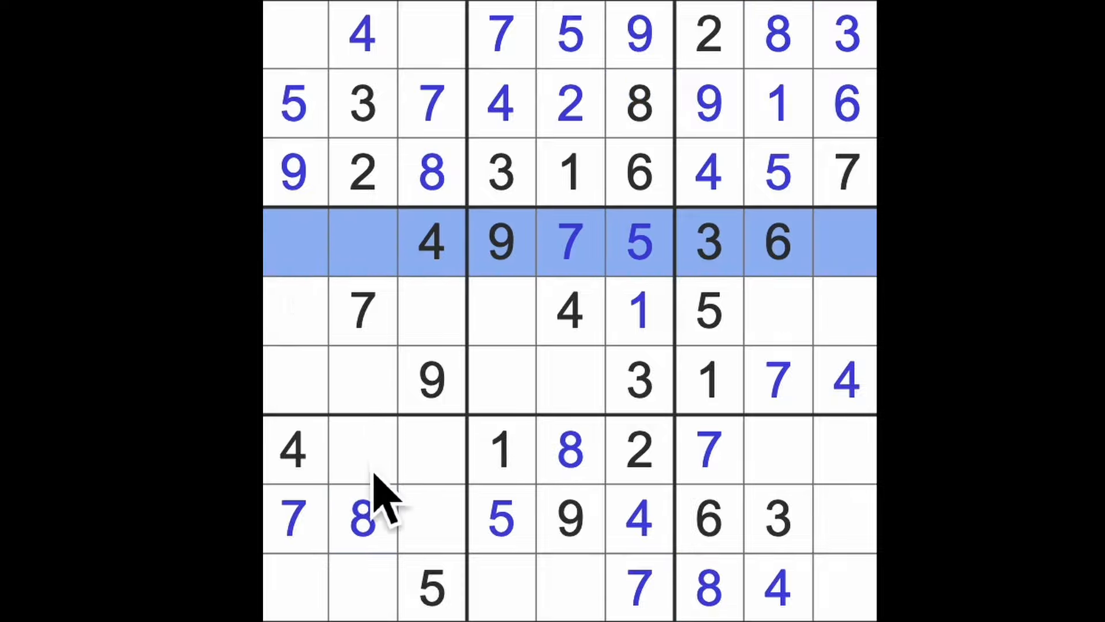
Step: Enter 1 in row 4, column 2, then review the 9s and 8s
click(363, 243)
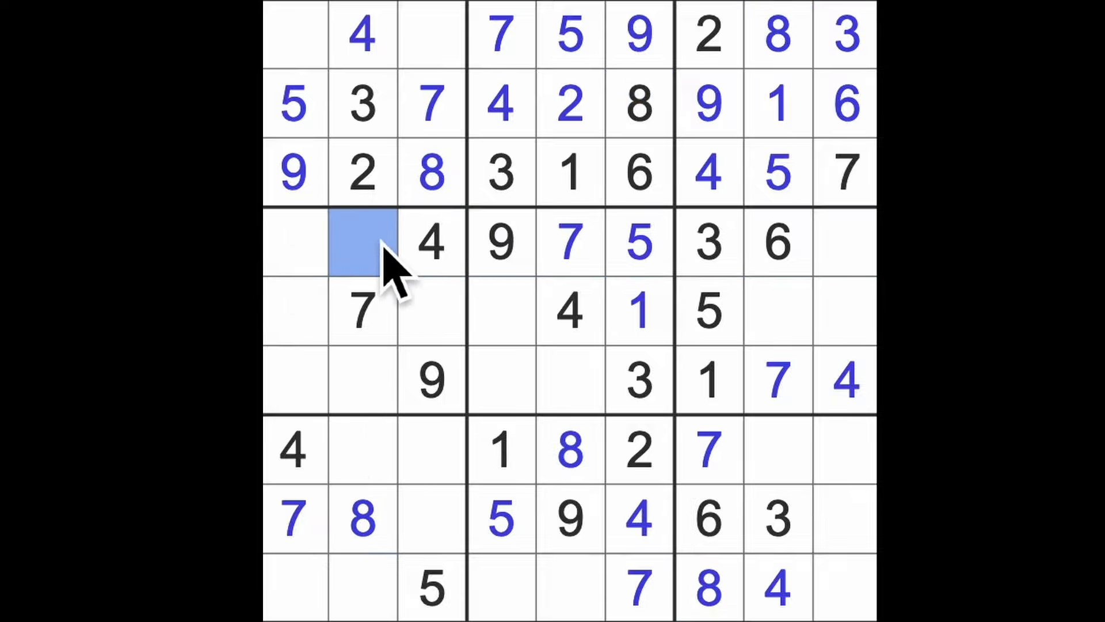
text(1)
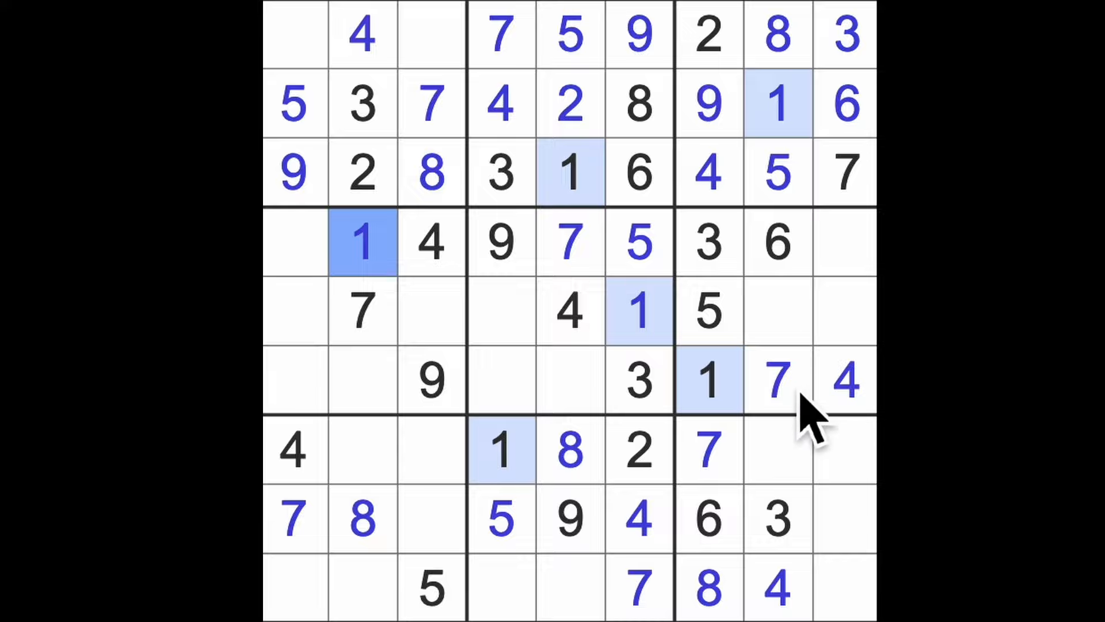
click(571, 518)
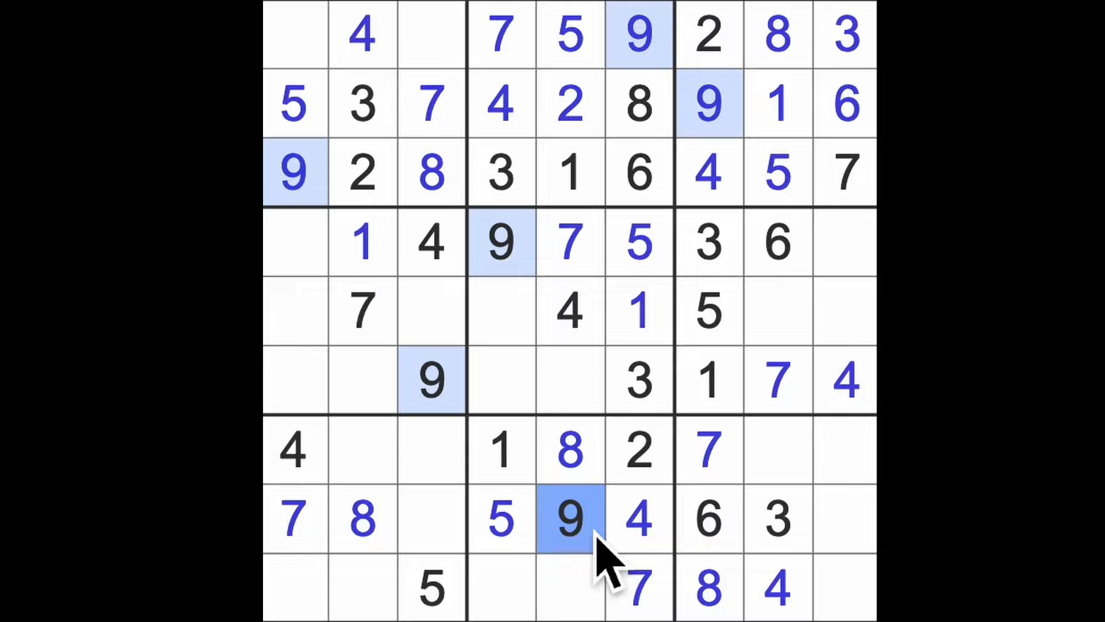
click(708, 589)
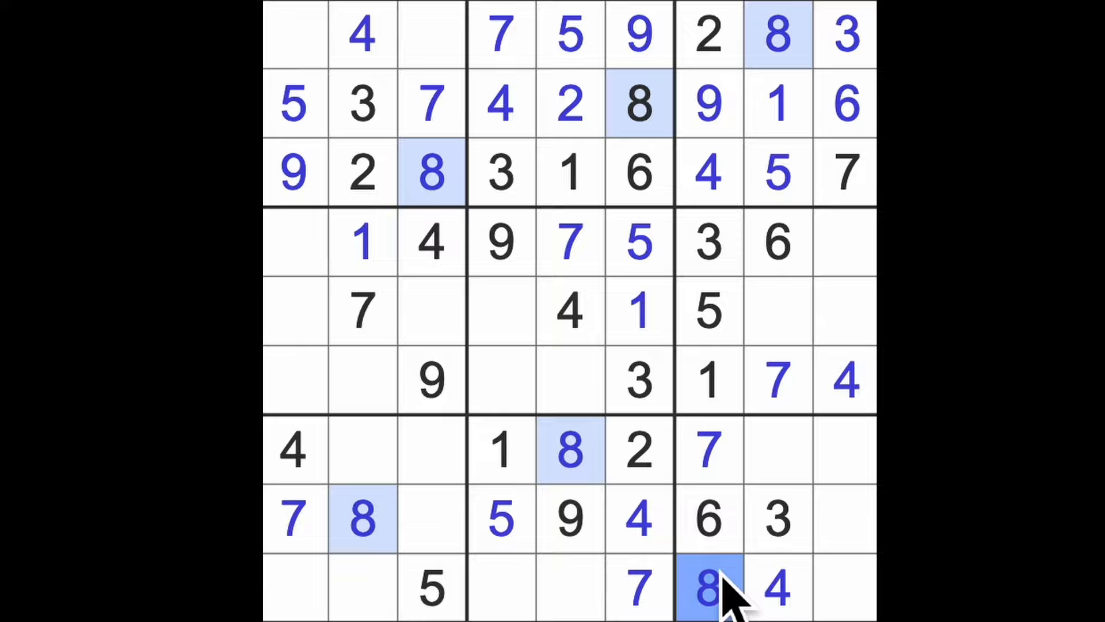
mouse_move(747, 564)
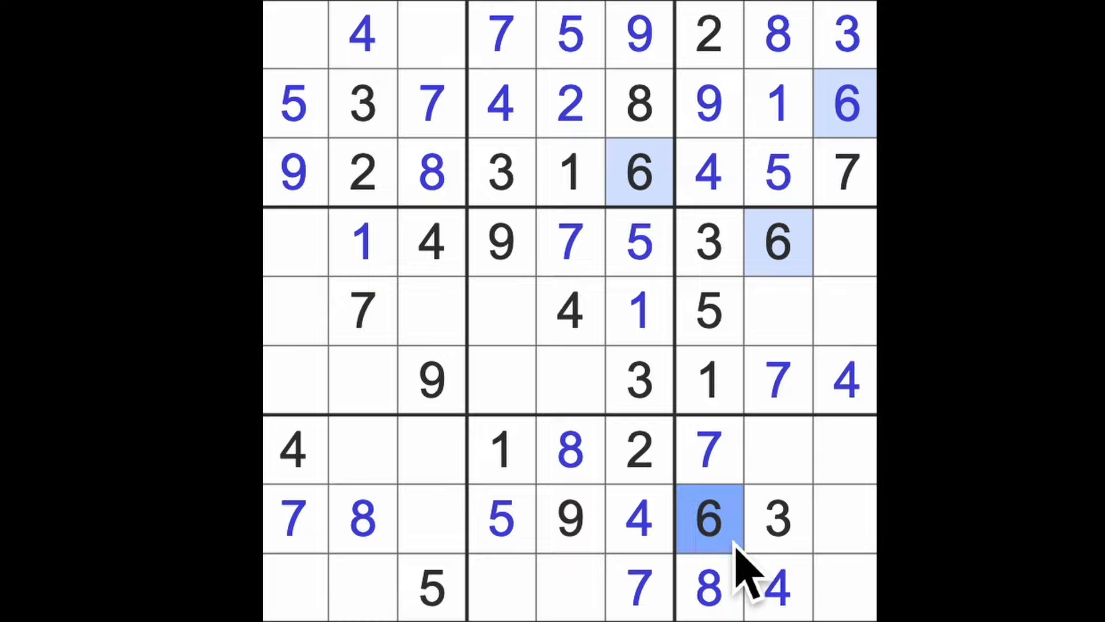
mouse_move(531, 385)
text(3)
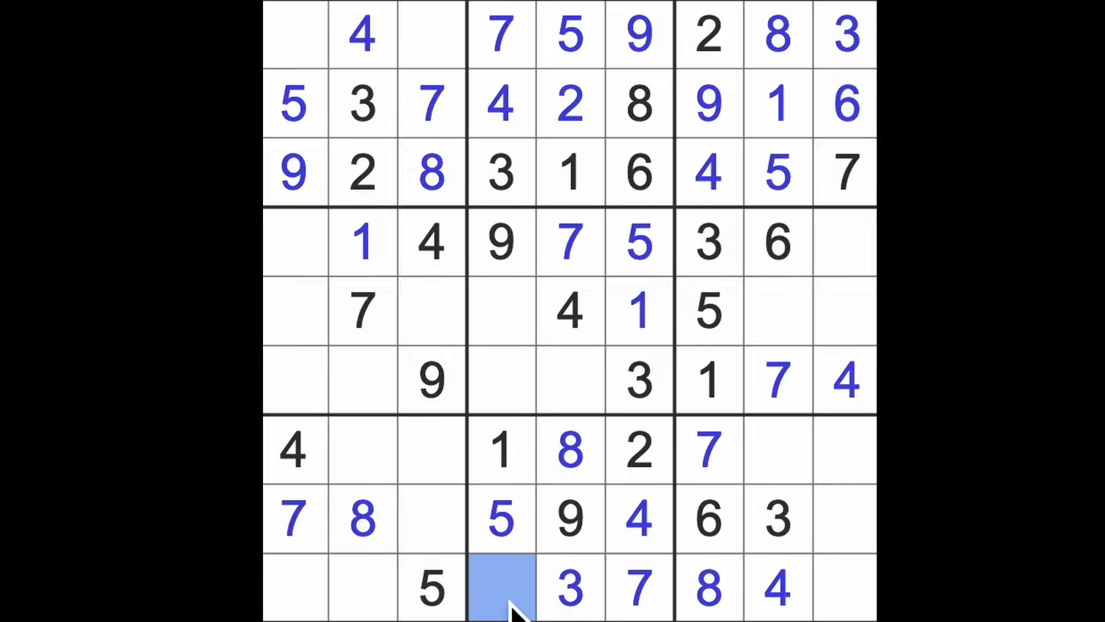
Step: Enter 6 and 9 in the bottom row and 5, 6 in column 2
text(6)
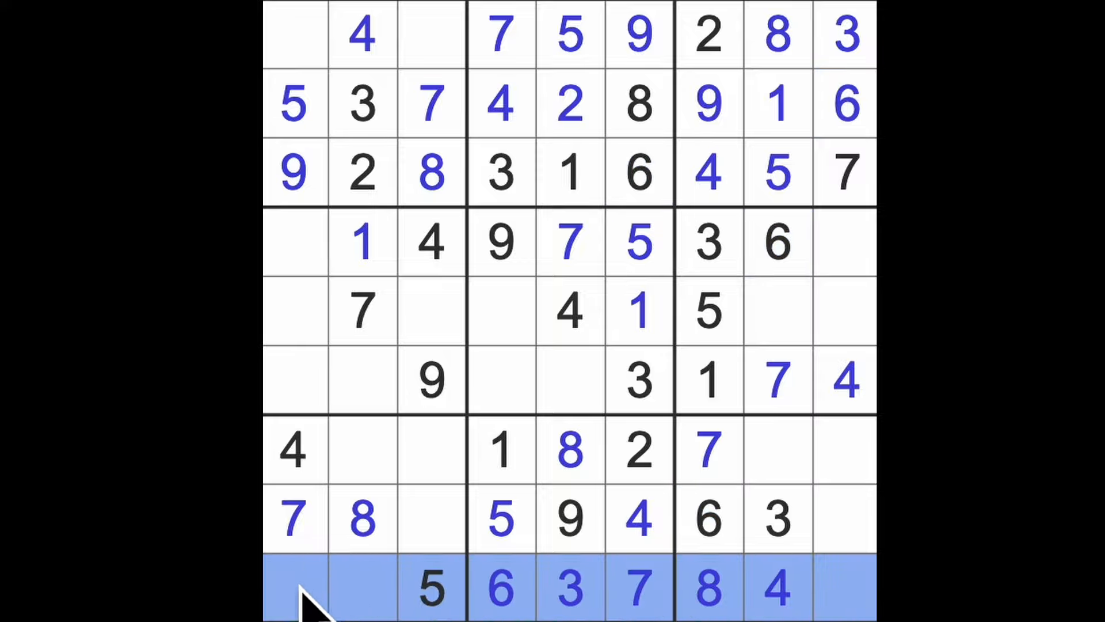
mouse_move(380, 253)
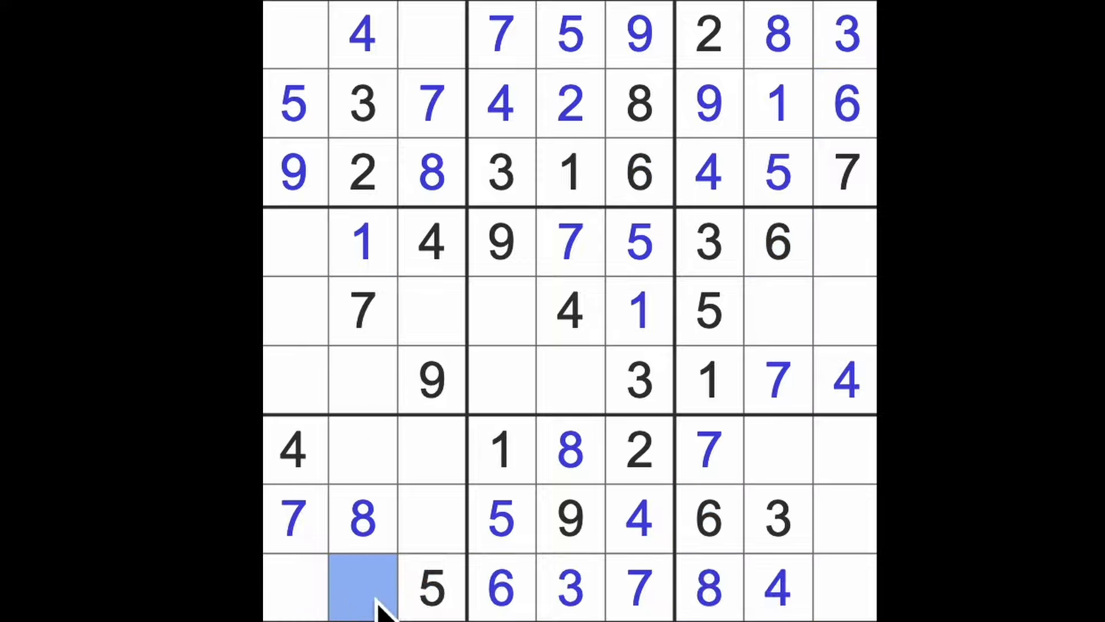
text(9)
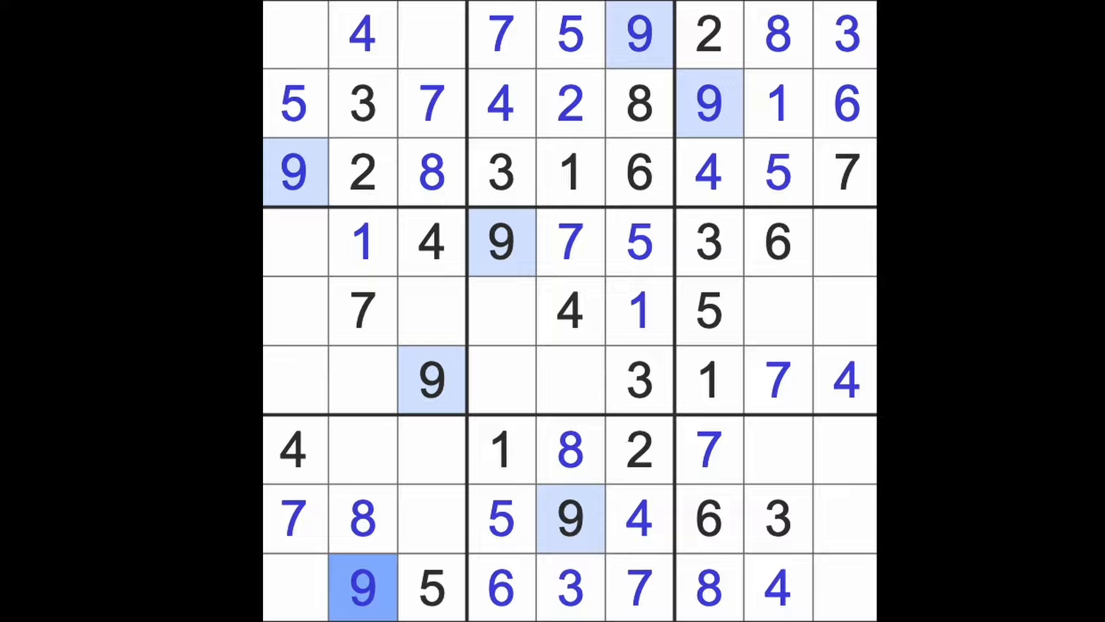
click(364, 449)
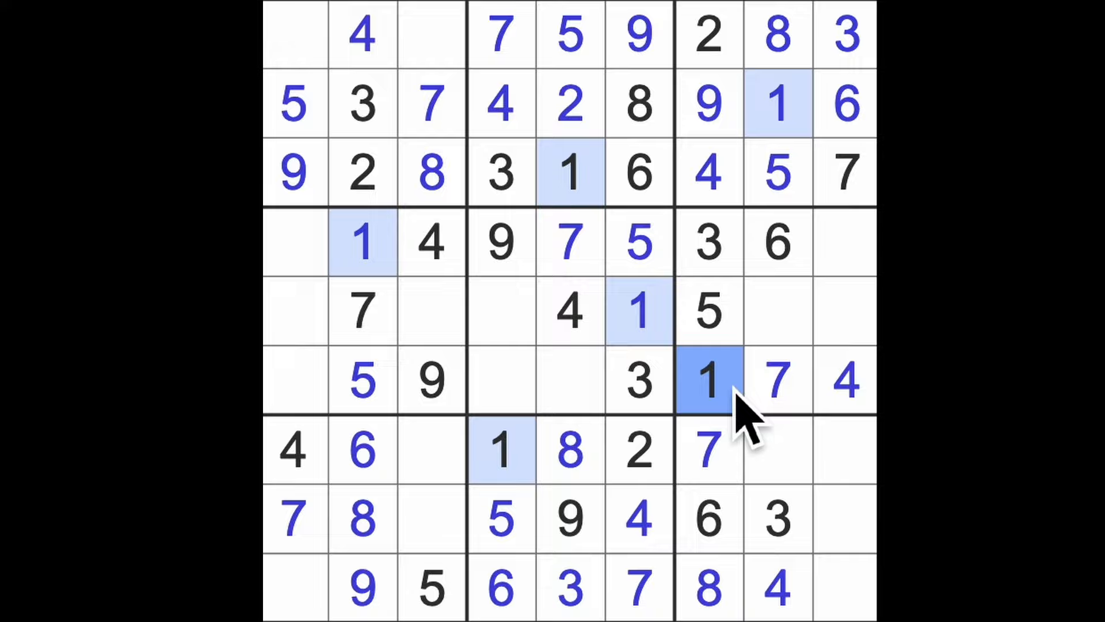
mouse_move(718, 458)
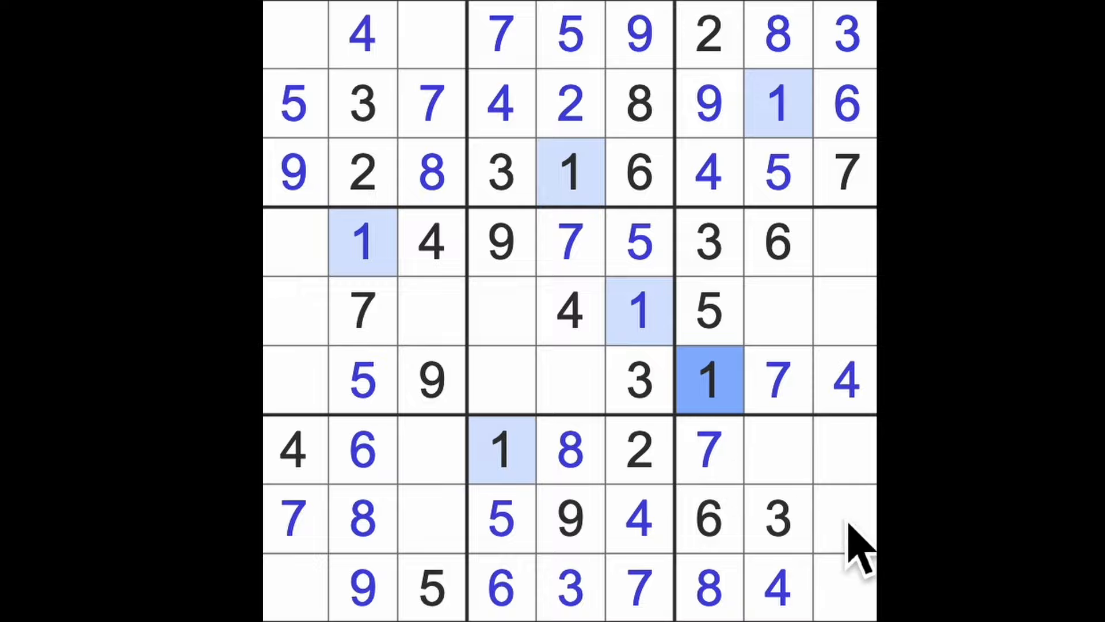
mouse_move(863, 542)
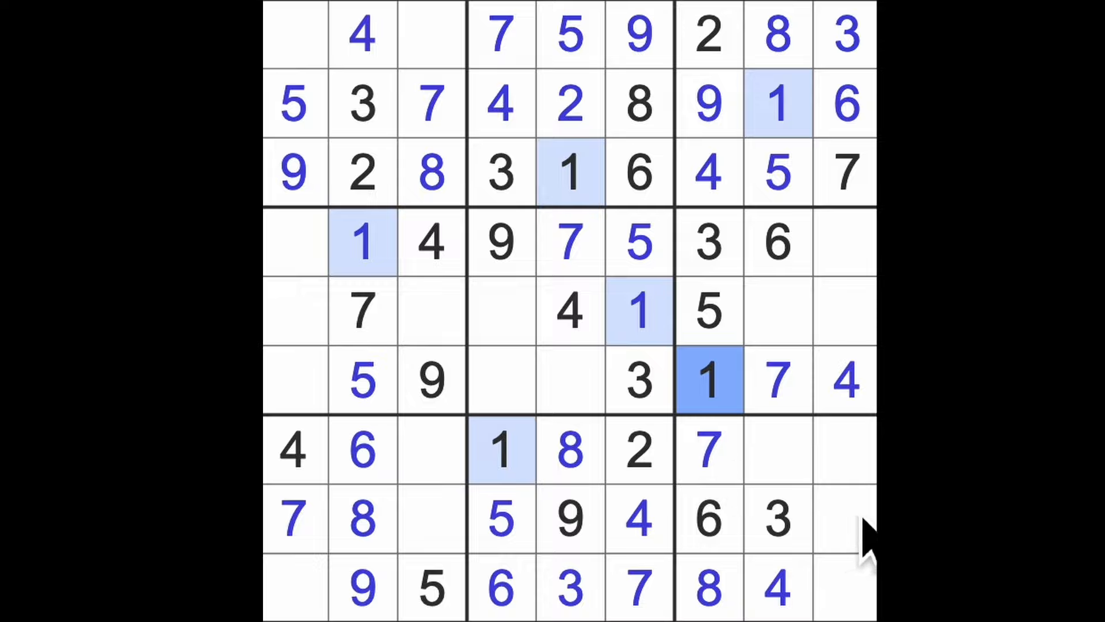
Step: Enter 2 and 9 in column 8 and 8, 9, 5 in the right column
click(500, 451)
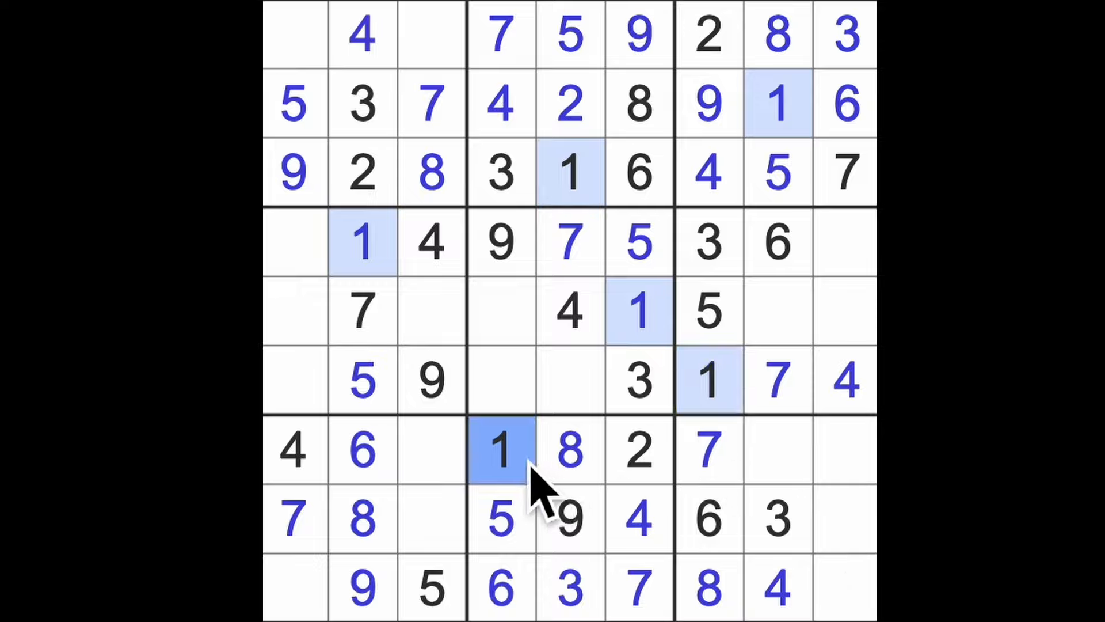
drag(501, 450, 846, 450)
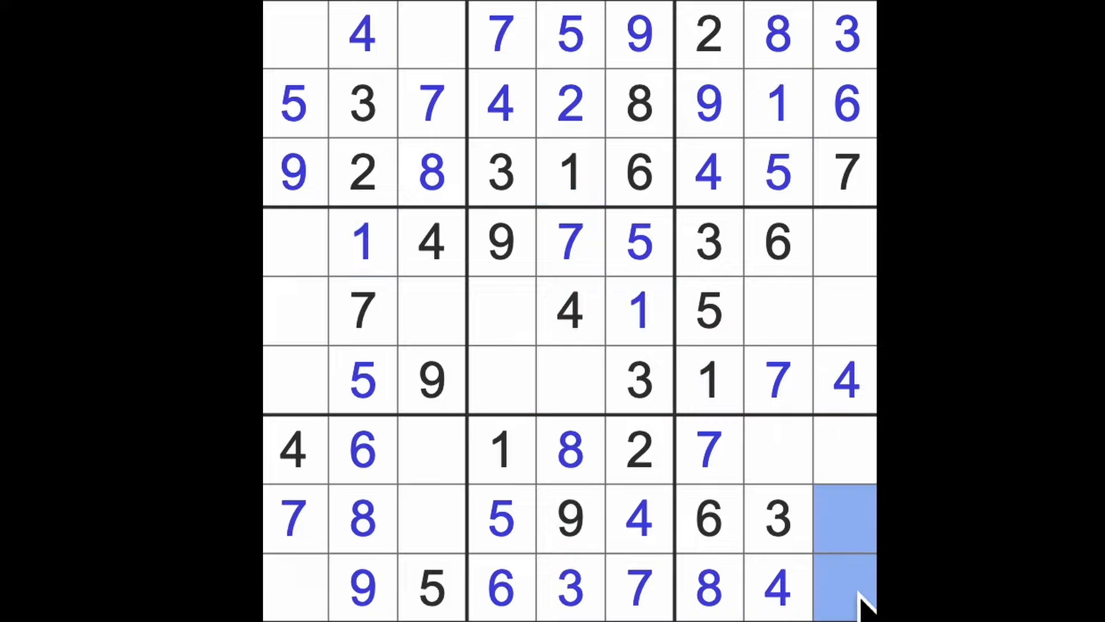
mouse_move(856, 479)
text(2)
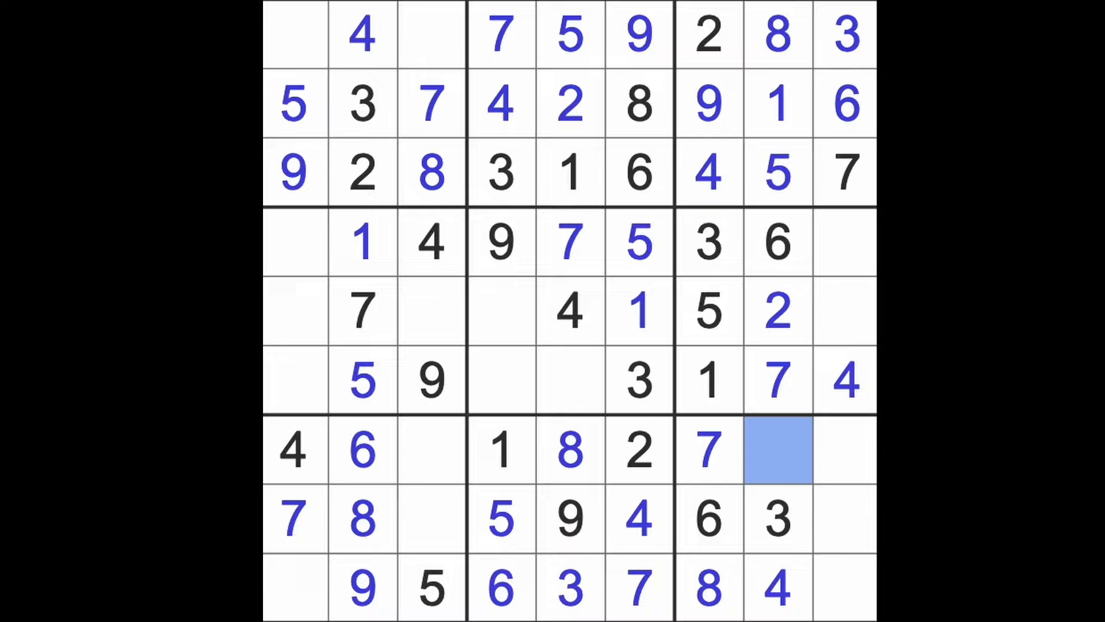
text(9)
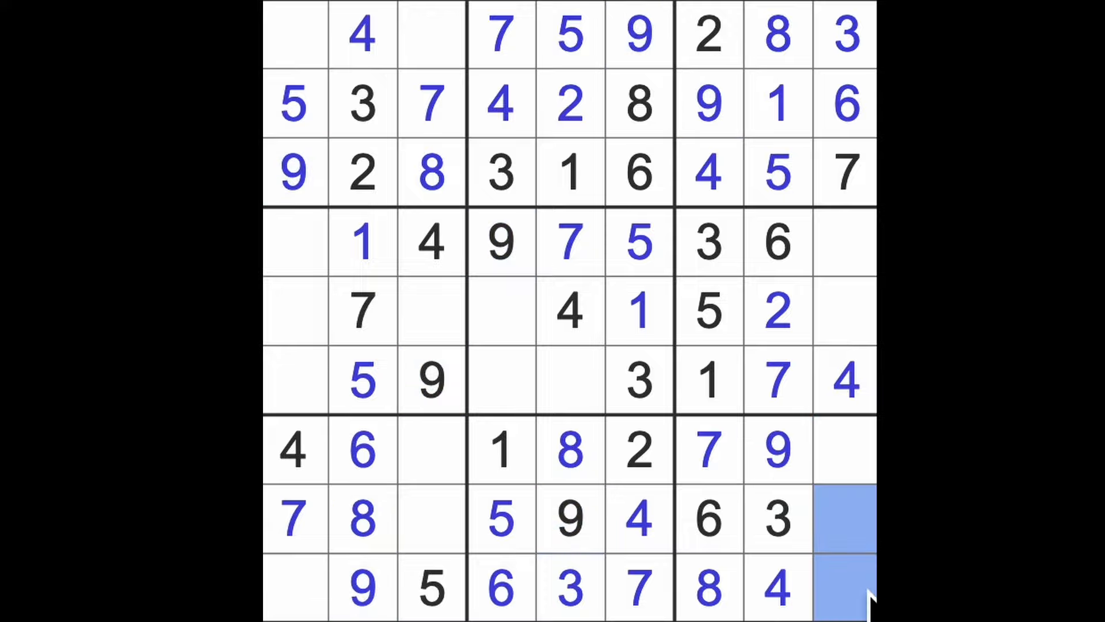
click(844, 450)
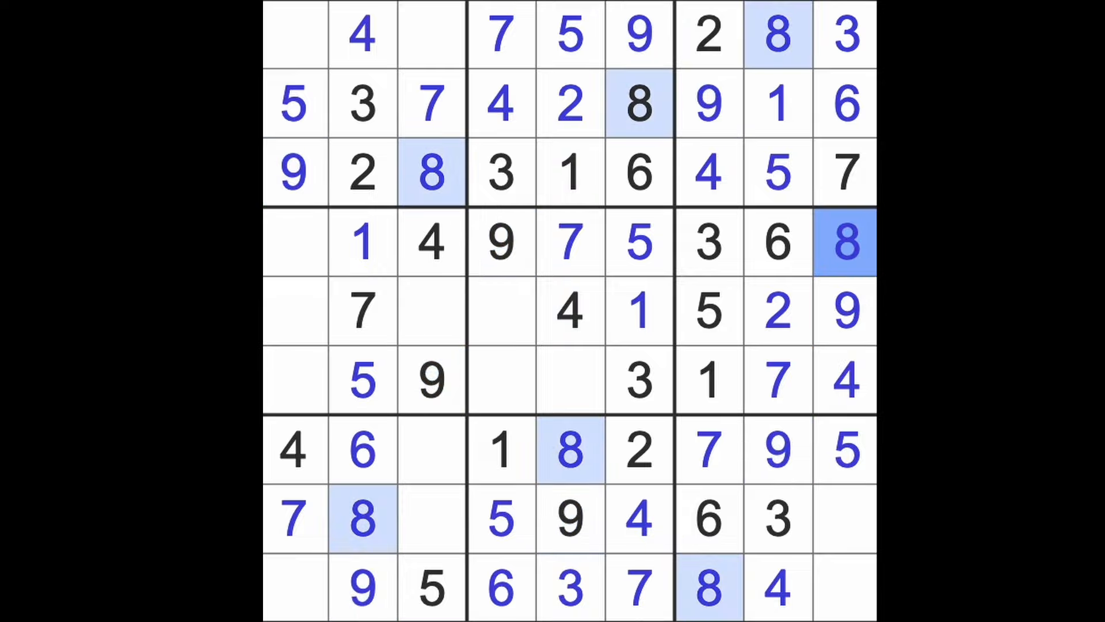
mouse_move(864, 282)
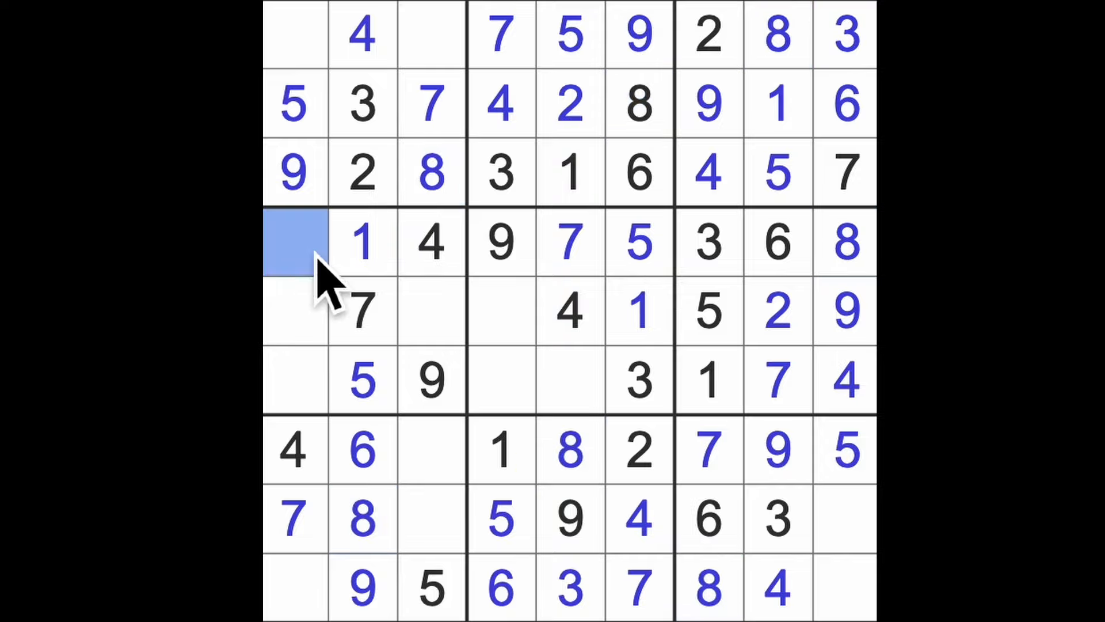
Step: Enter 2 and fill the right-column, bottom-left, row 7 and row 5 gaps
text(2)
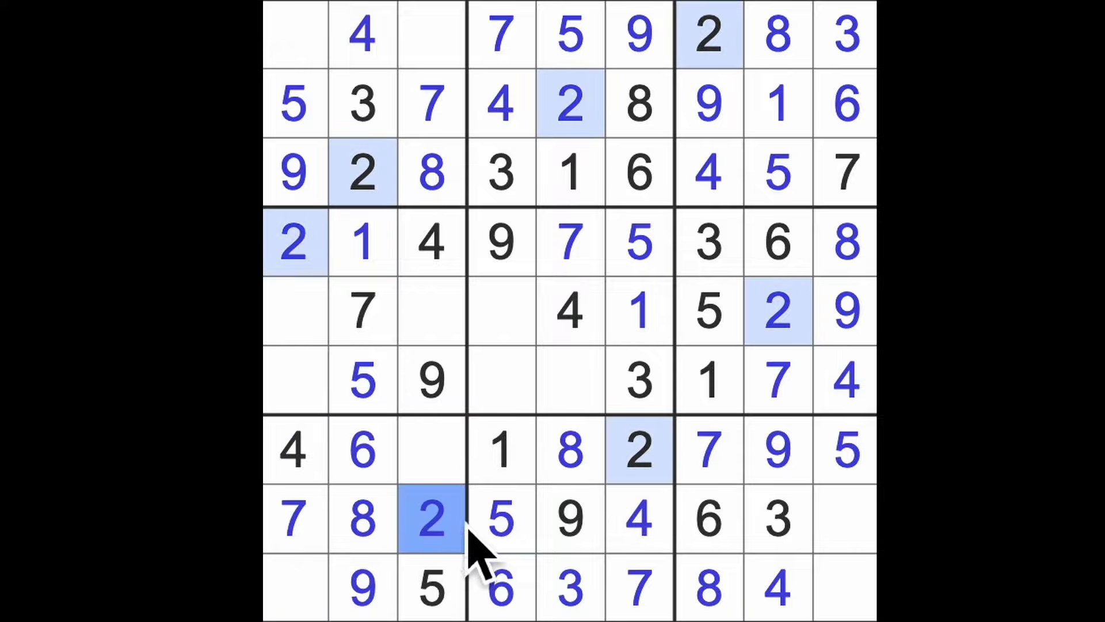
click(846, 518)
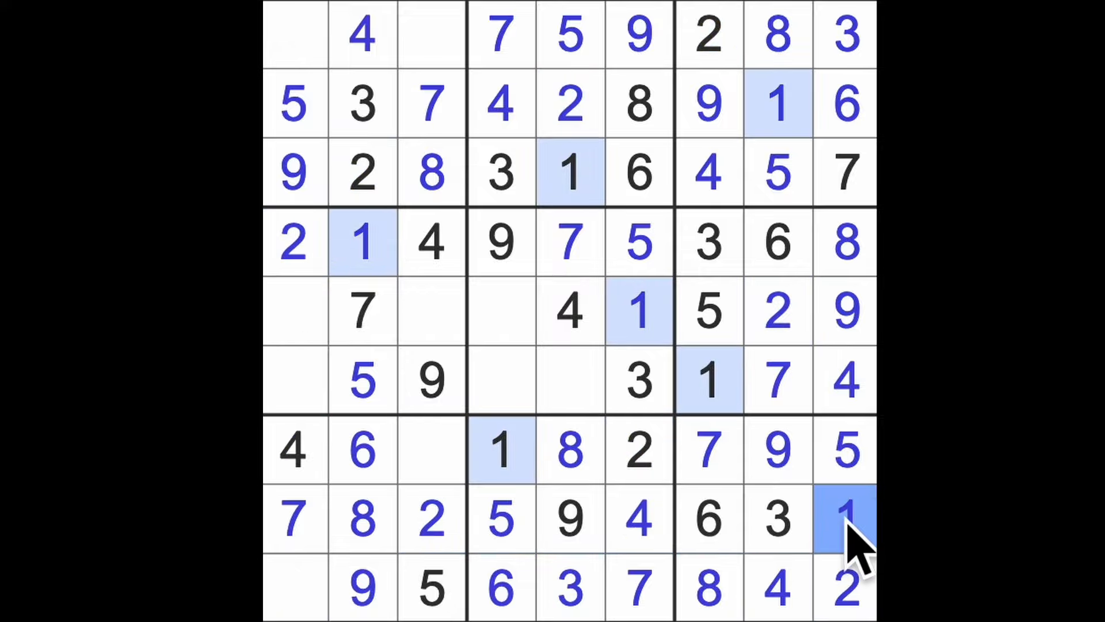
click(501, 452)
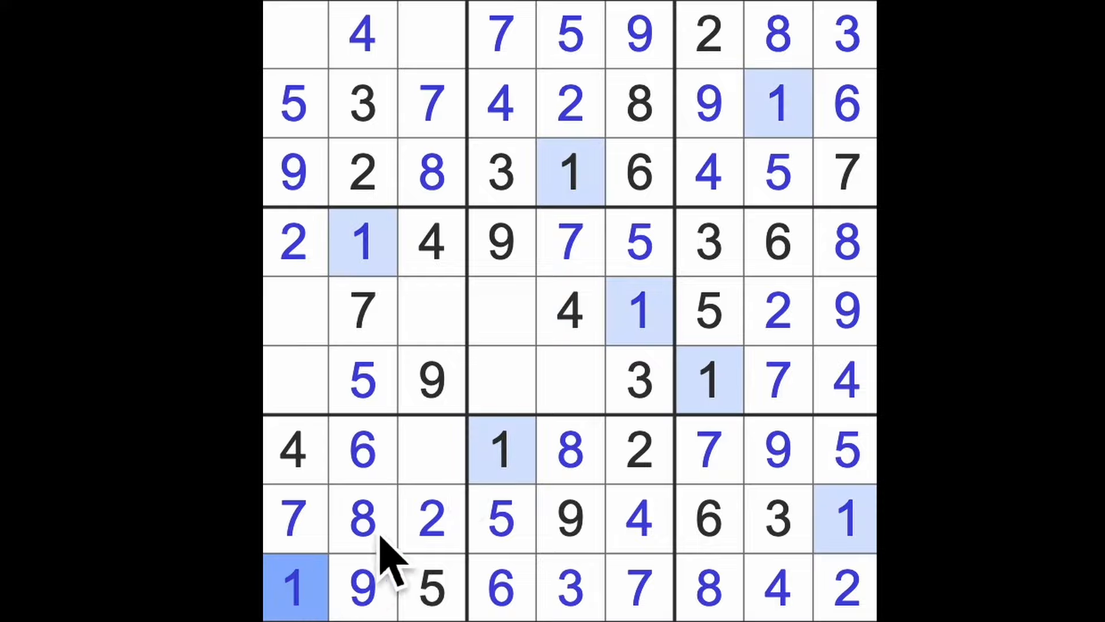
click(431, 449)
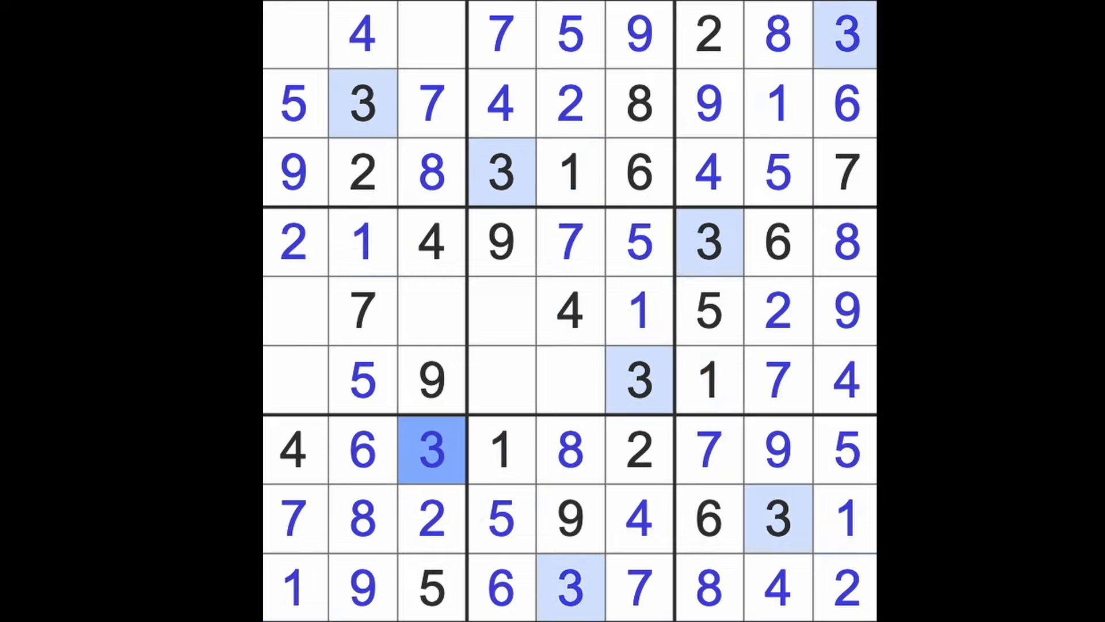
click(638, 381)
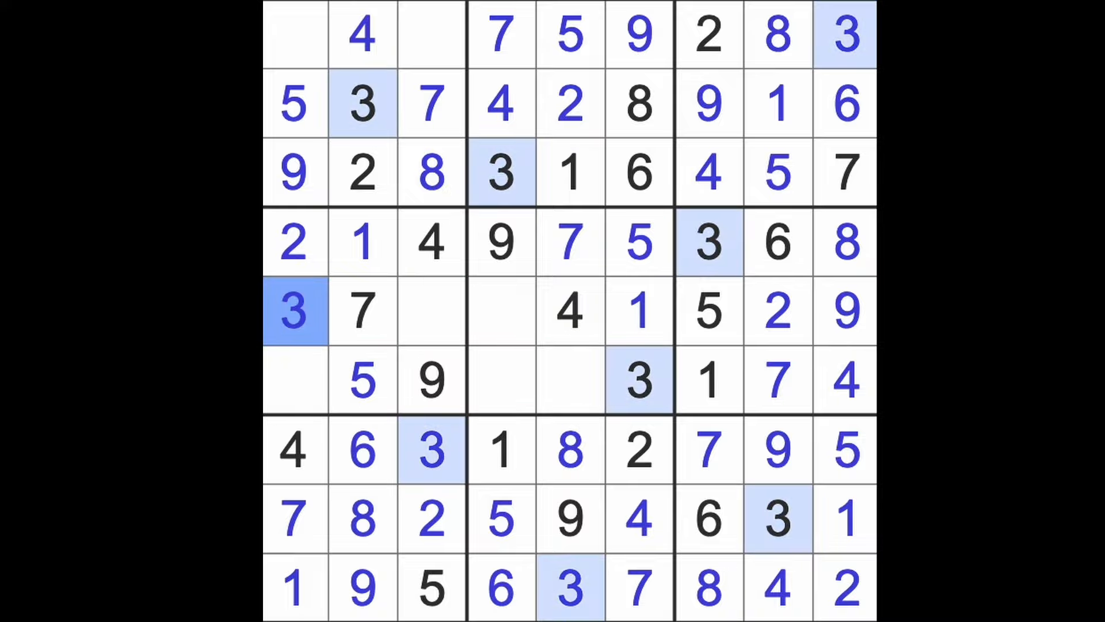
Step: Place the final 6, 8 and last digit so the solved grid flashes
click(430, 33)
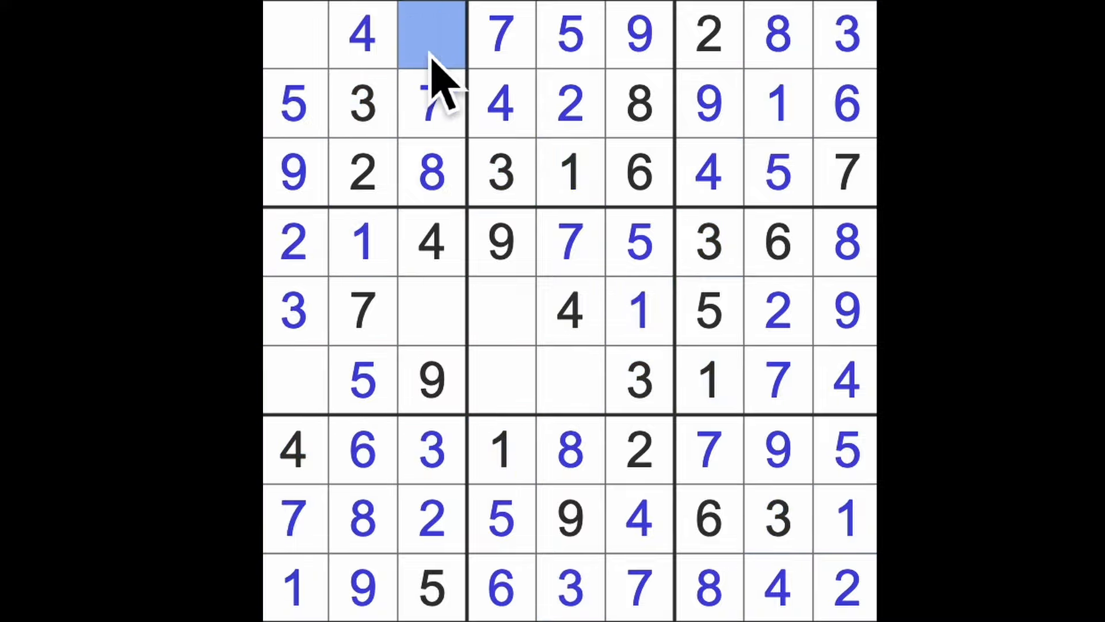
text(6)
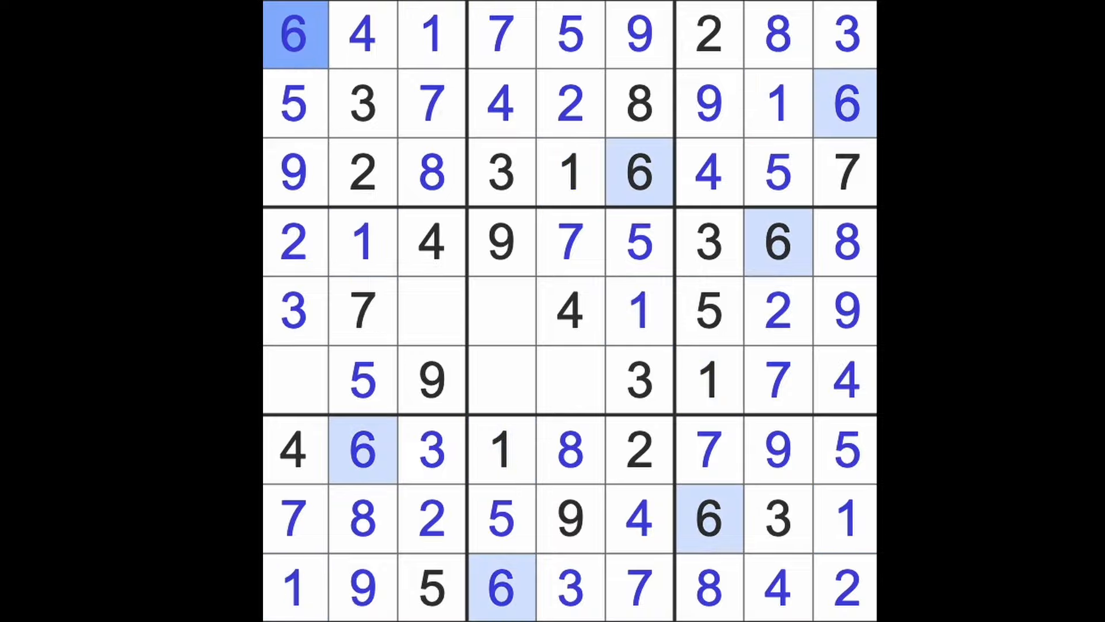
click(432, 311)
text(6)
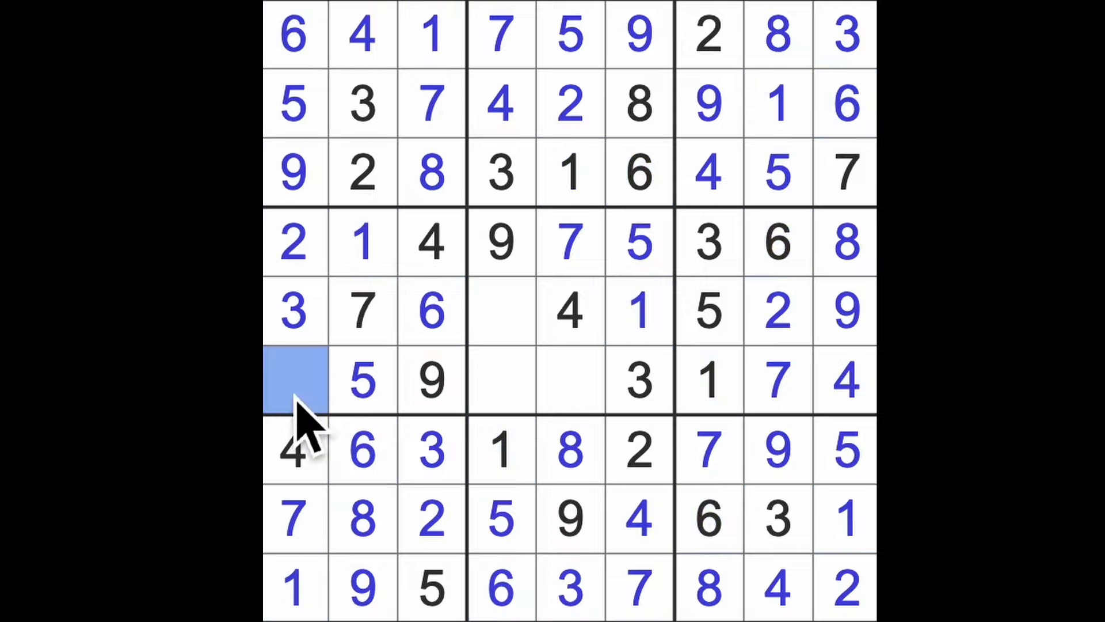
text(8)
click(570, 380)
text(6)
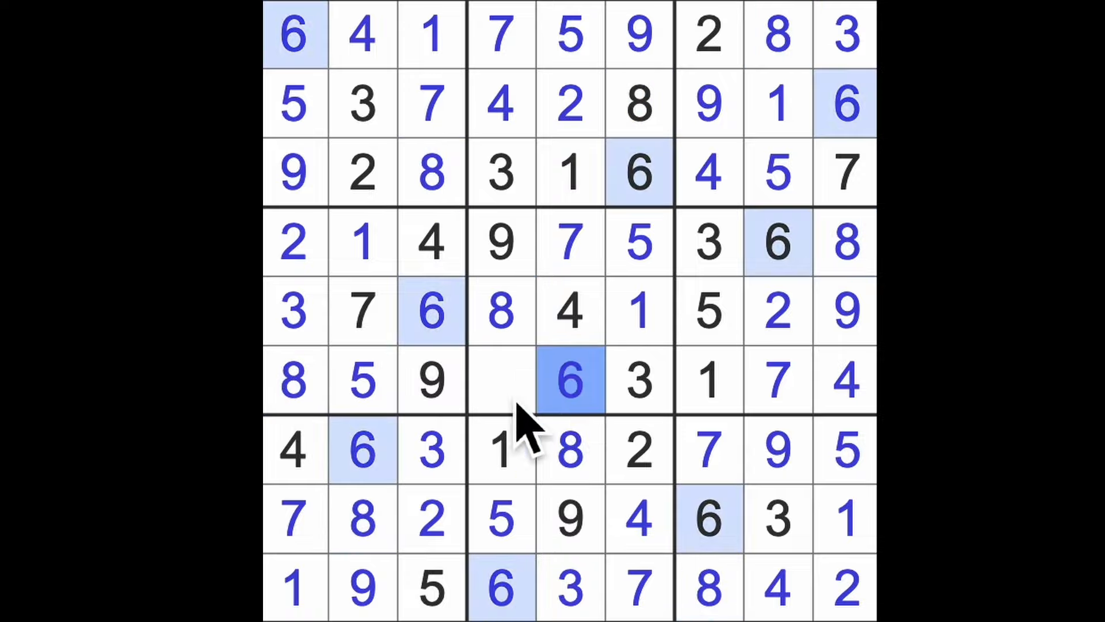
click(501, 381)
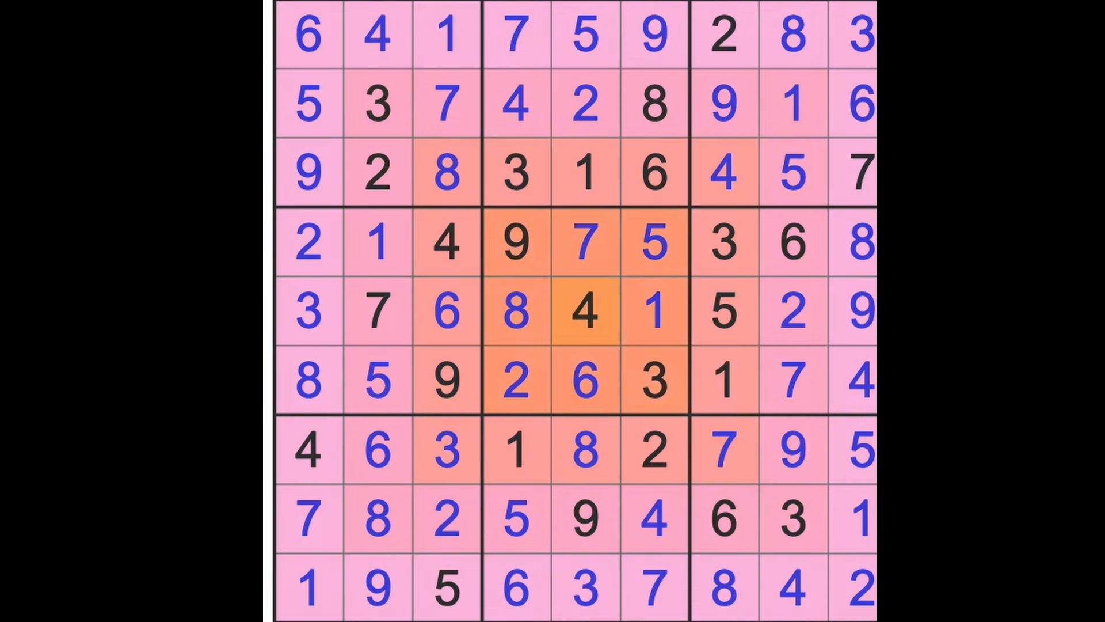